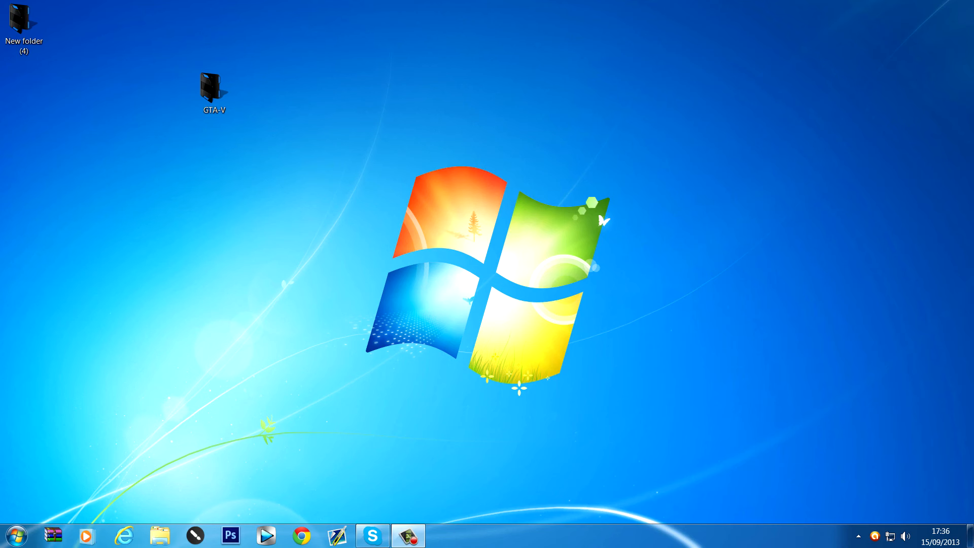
{"action": "mouse_move", "coordinate": [150, 158]}
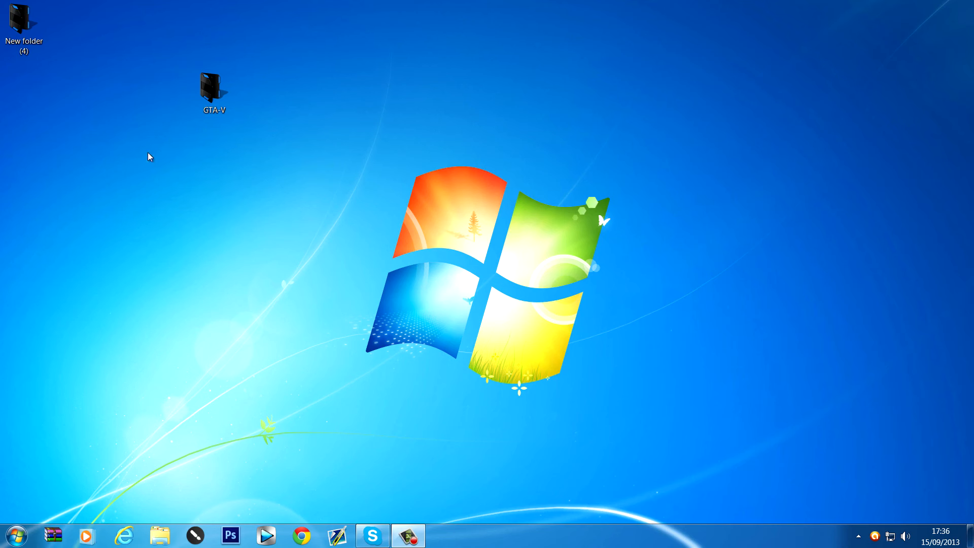
{"action": "mouse_move", "coordinate": [41, 499]}
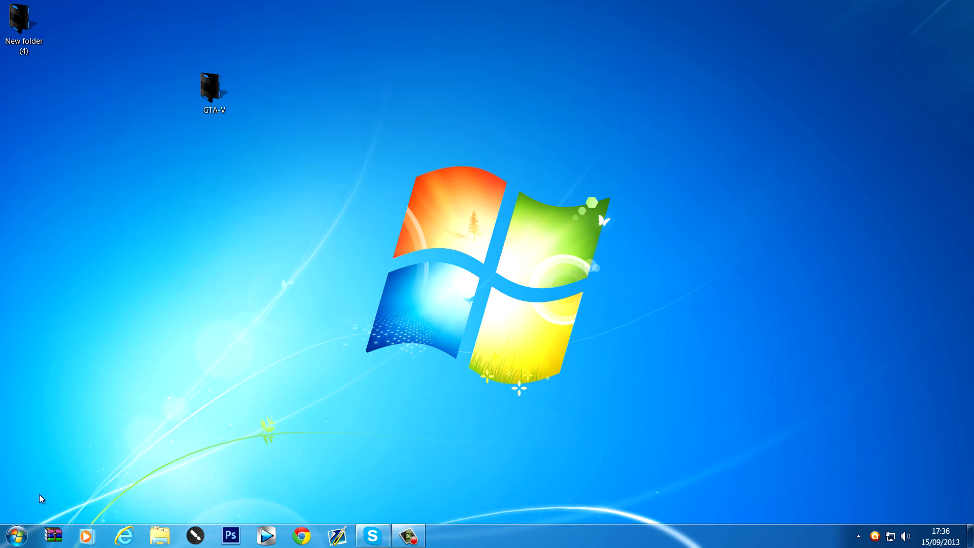
- Search the Start menu for 'jdown' to find JDownloader
{"action": "left_click", "coordinate": [15, 535]}
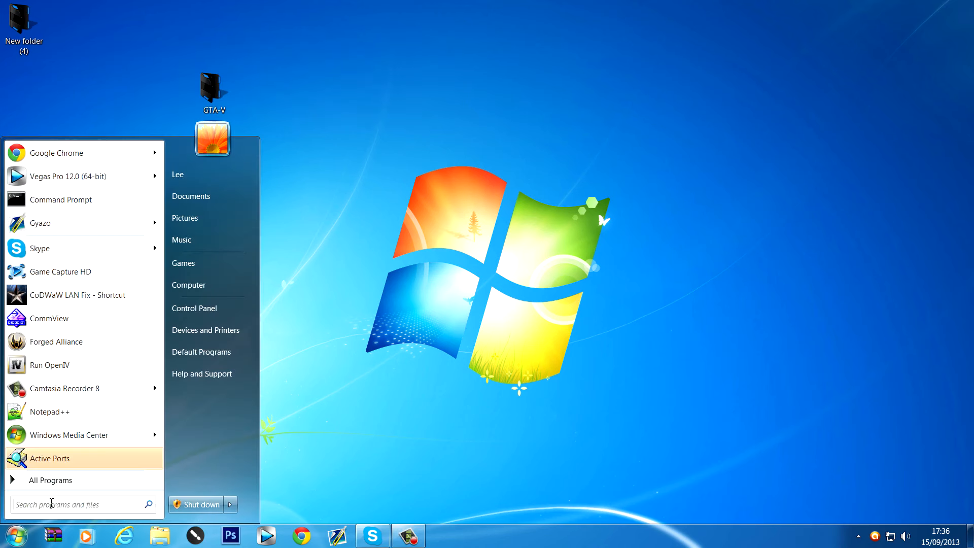
{"action": "type", "text": "jdown"}
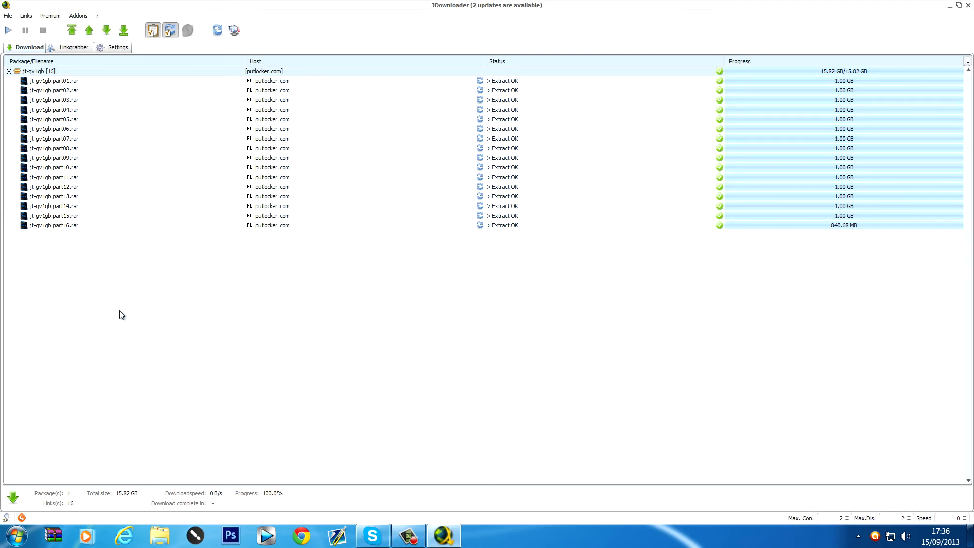
{"action": "mouse_move", "coordinate": [157, 79]}
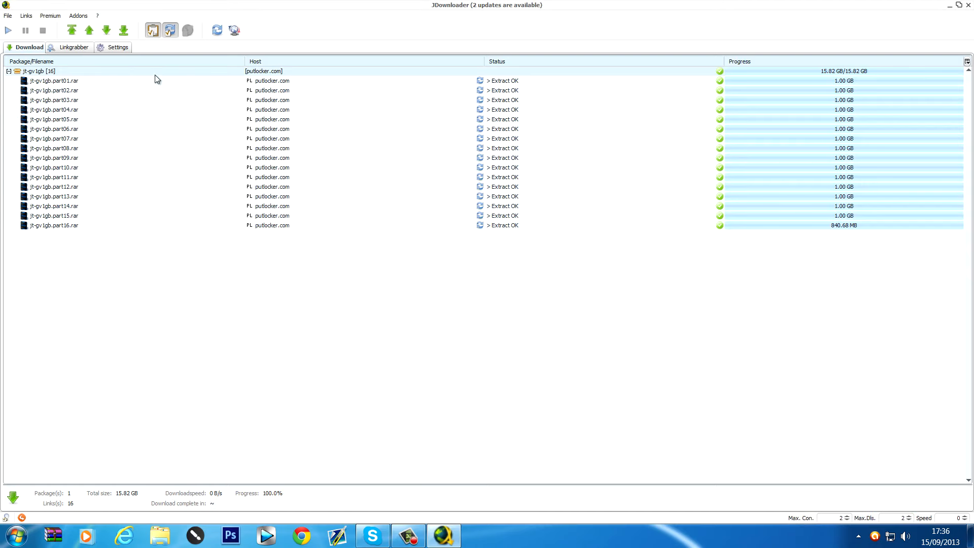
{"action": "mouse_move", "coordinate": [869, 85]}
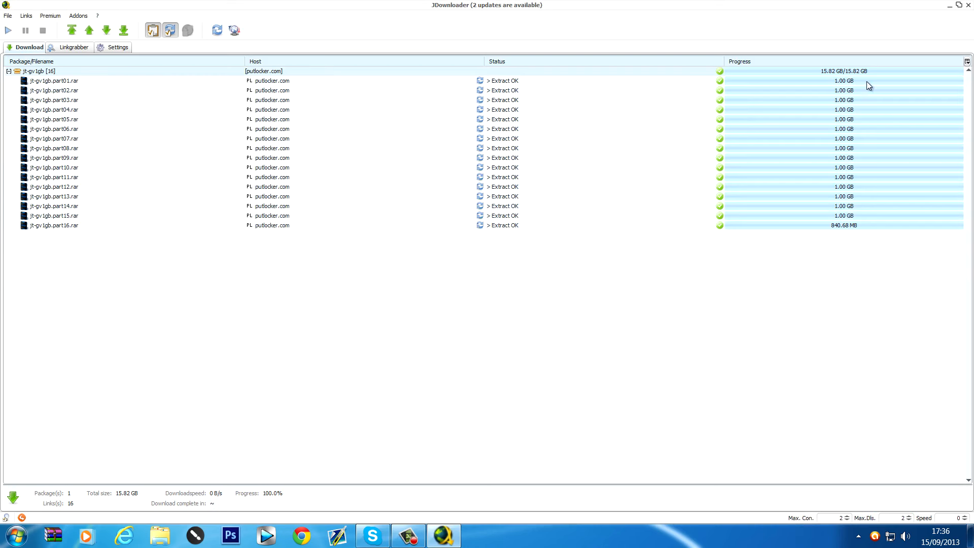
{"action": "mouse_move", "coordinate": [448, 52]}
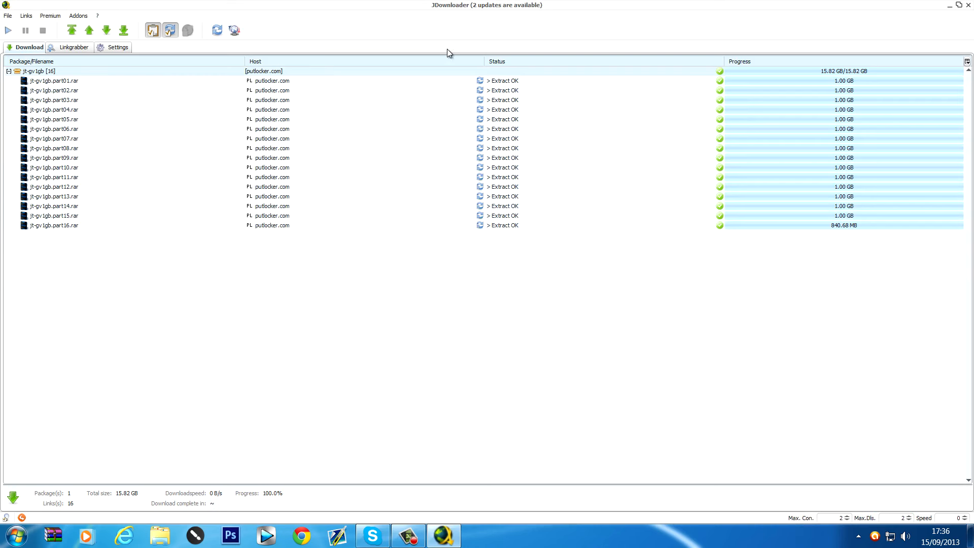
{"action": "mouse_move", "coordinate": [78, 16]}
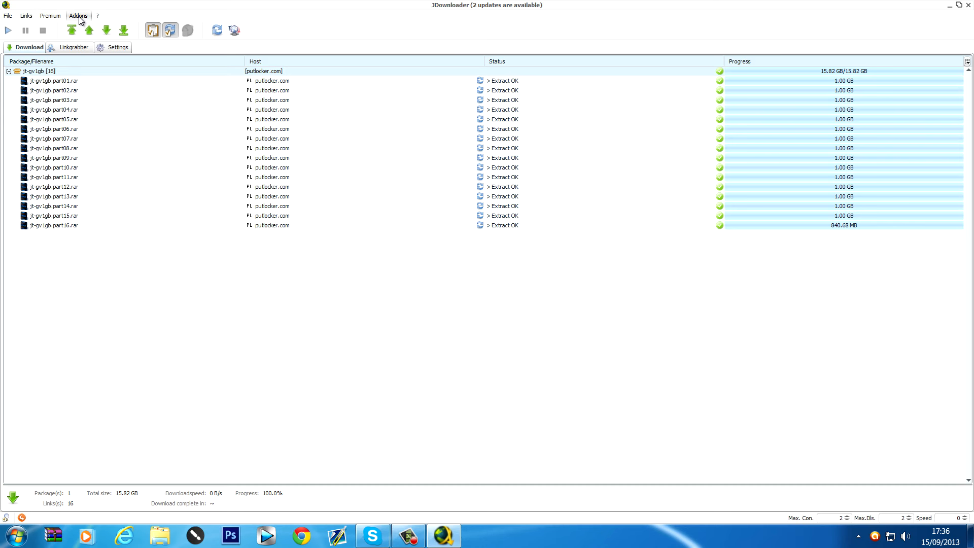
{"action": "mouse_move", "coordinate": [104, 283]}
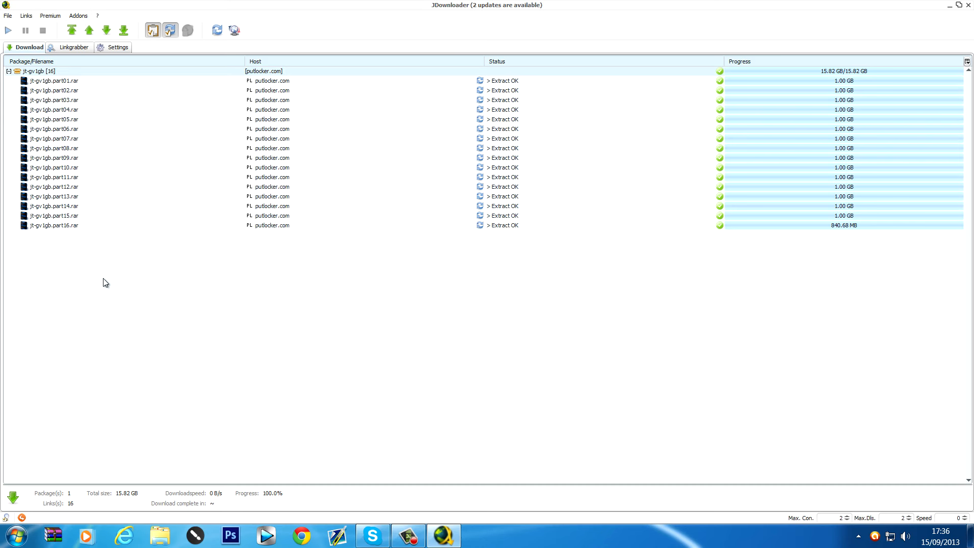
{"action": "mouse_move", "coordinate": [112, 258]}
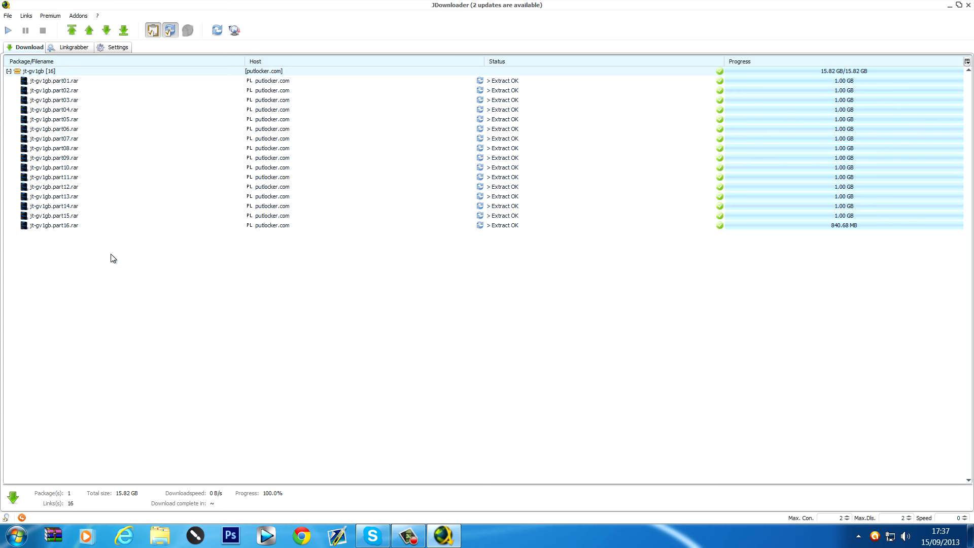
{"action": "mouse_move", "coordinate": [149, 234]}
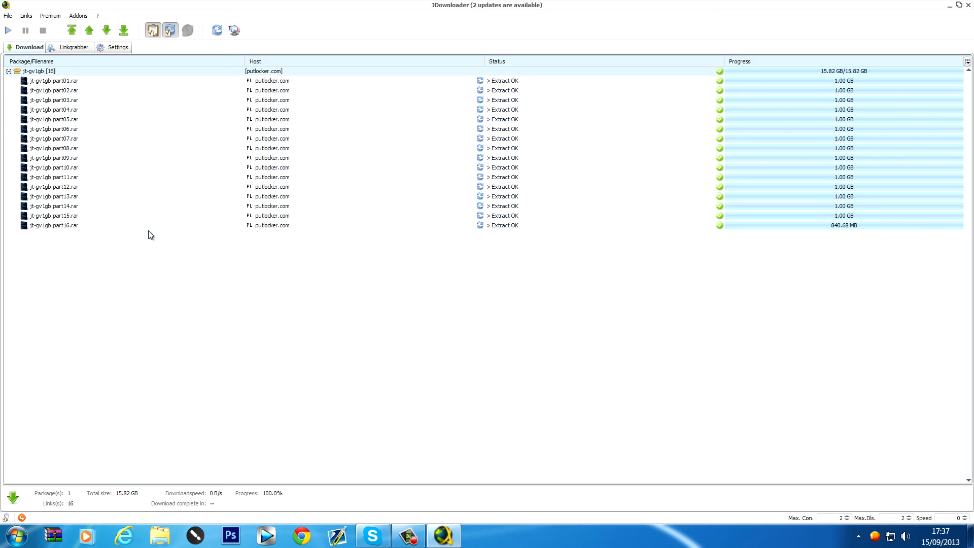
{"action": "mouse_move", "coordinate": [226, 268]}
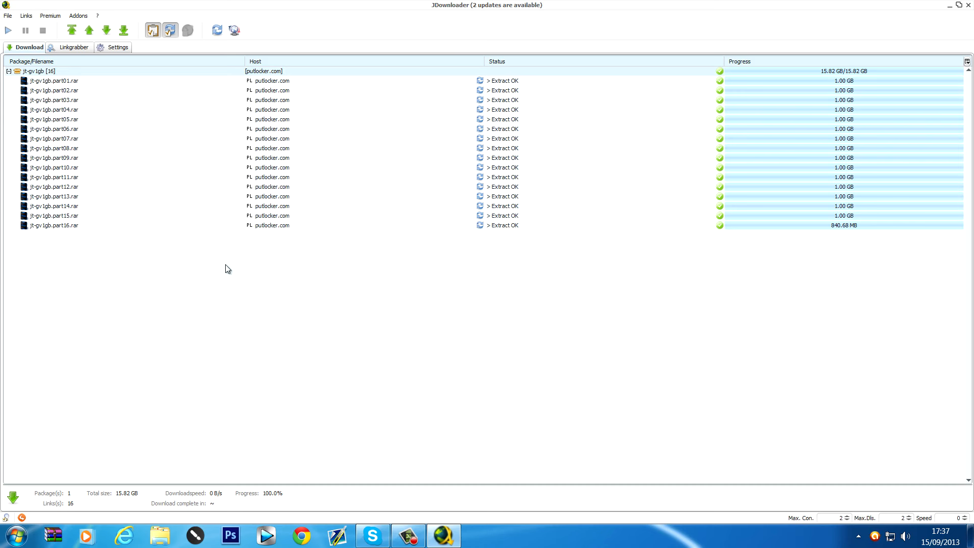
{"action": "mouse_move", "coordinate": [194, 270]}
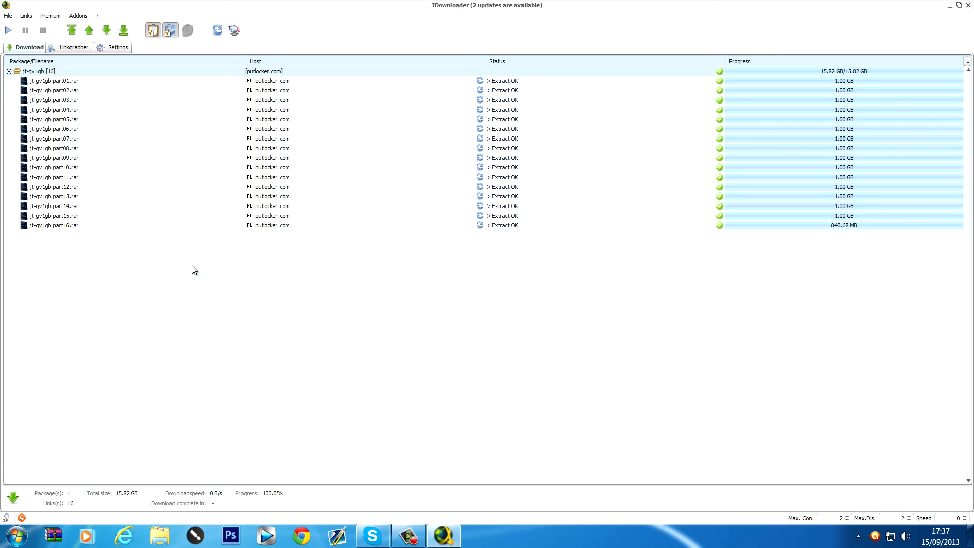
{"action": "mouse_move", "coordinate": [264, 292]}
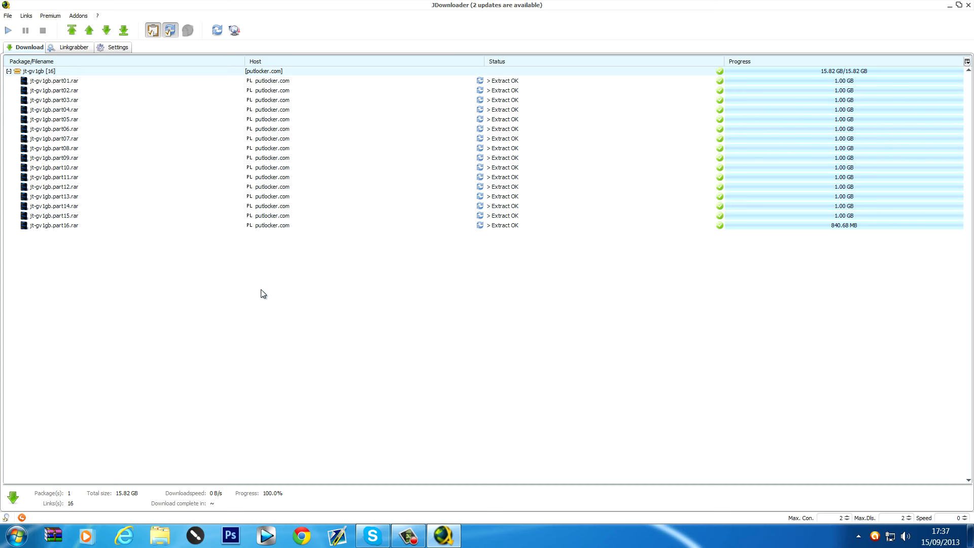
{"action": "mouse_move", "coordinate": [91, 266]}
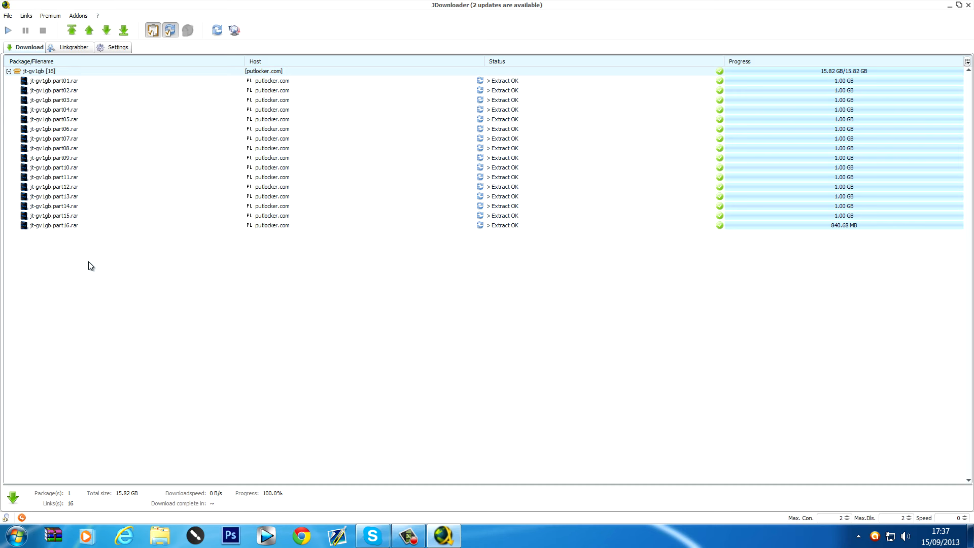
{"action": "mouse_move", "coordinate": [166, 284]}
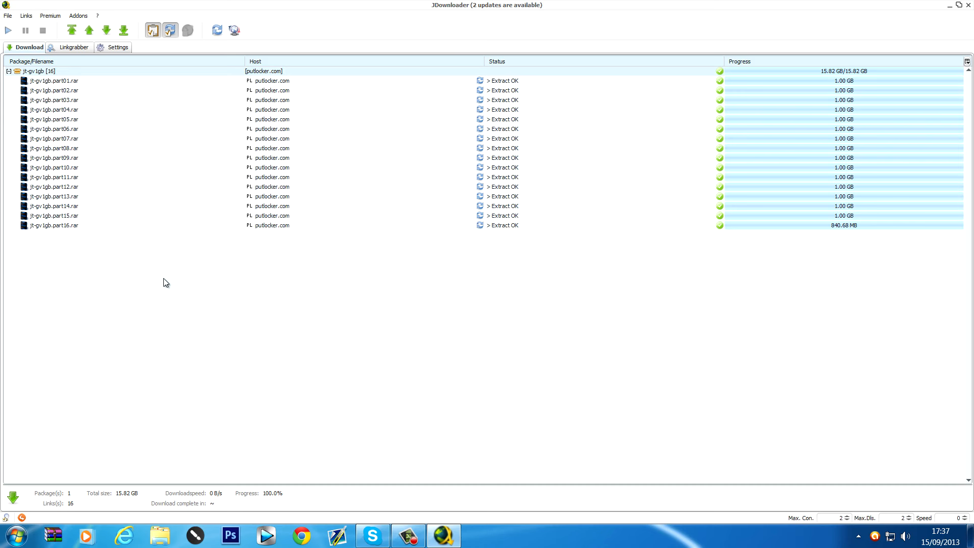
{"action": "mouse_move", "coordinate": [115, 281]}
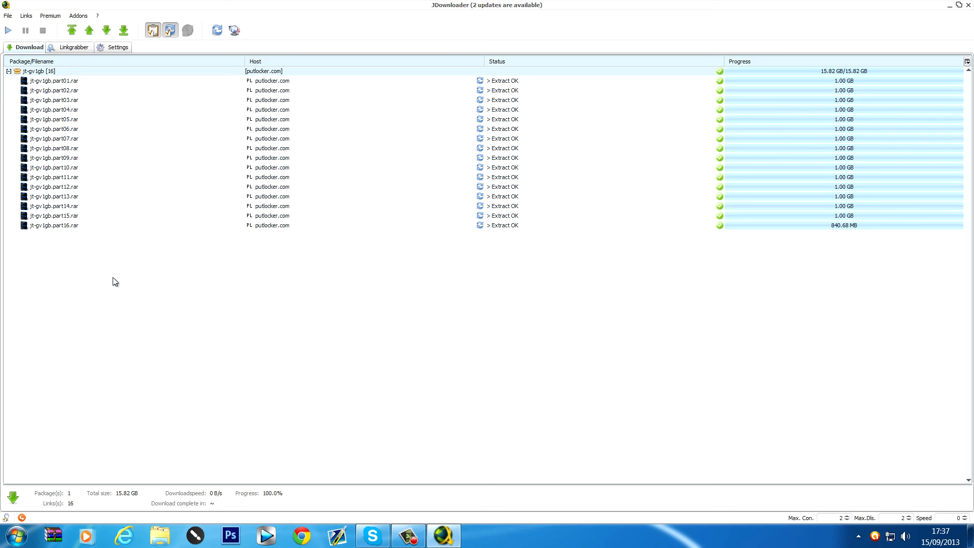
{"action": "mouse_move", "coordinate": [113, 284]}
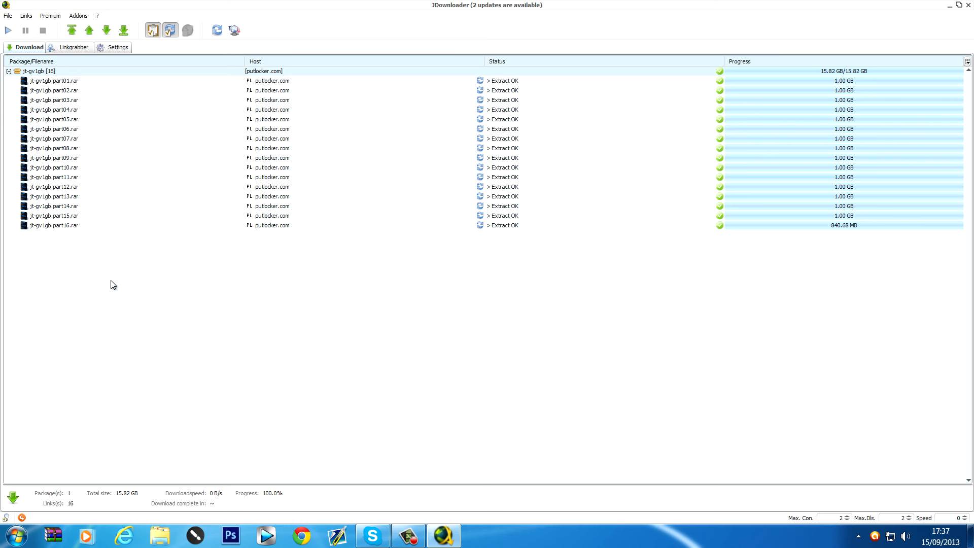
{"action": "mouse_move", "coordinate": [175, 255]}
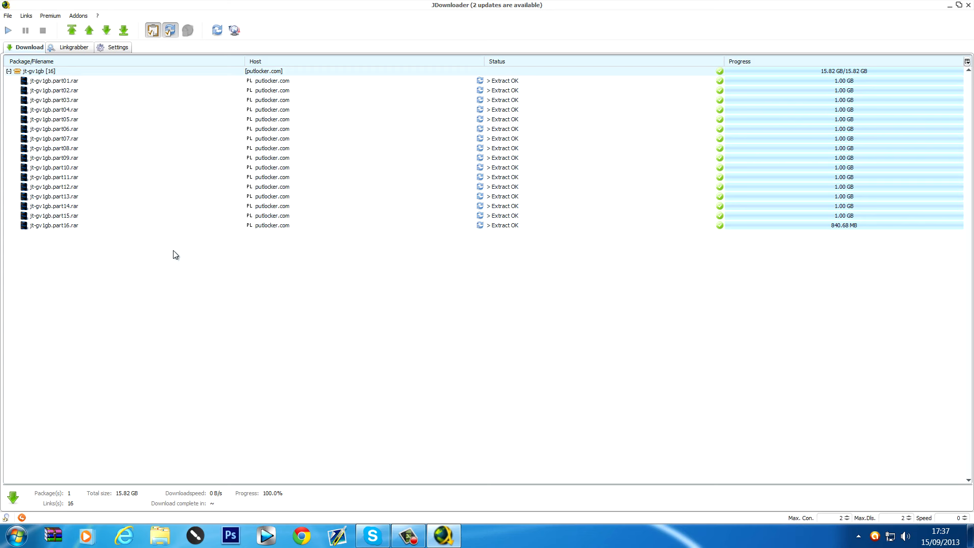
{"action": "mouse_move", "coordinate": [189, 292]}
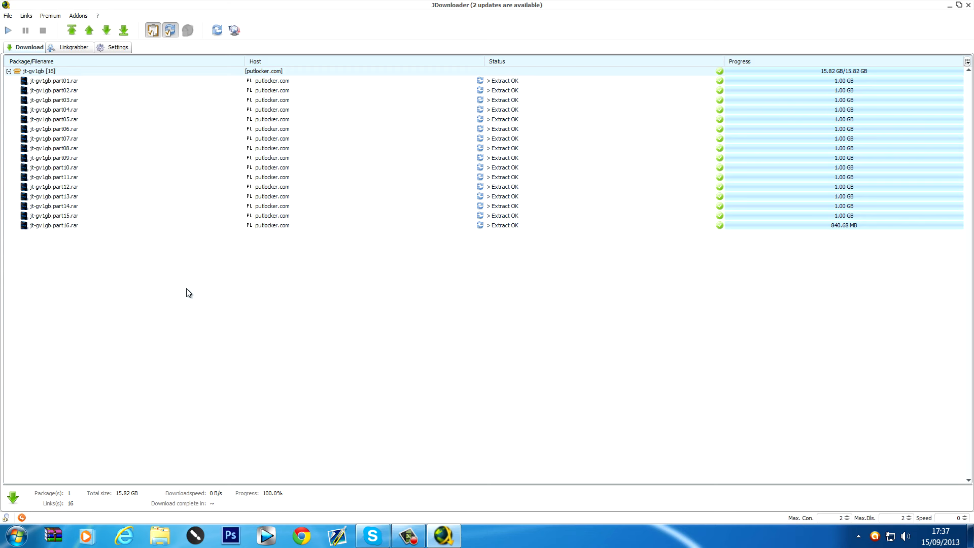
{"action": "mouse_move", "coordinate": [405, 280]}
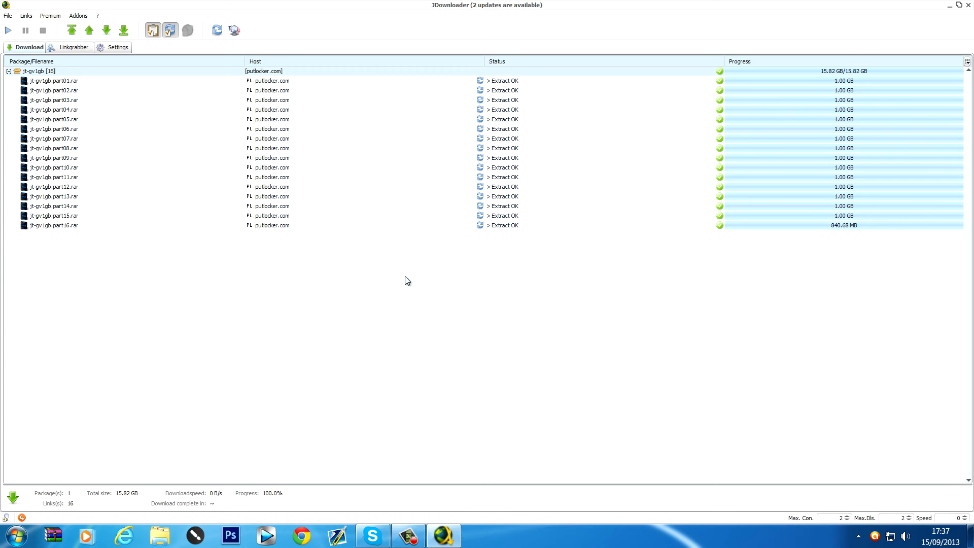
{"action": "mouse_move", "coordinate": [192, 248]}
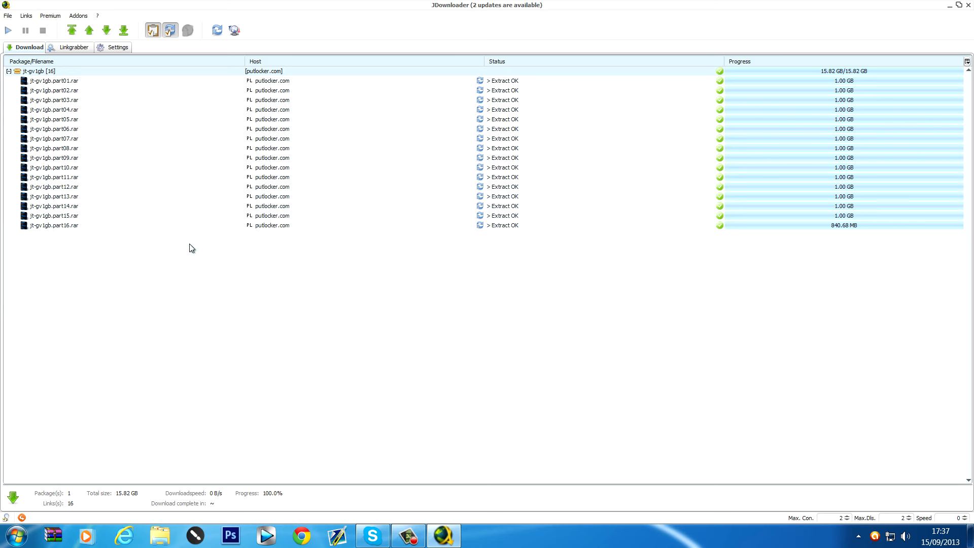
{"action": "mouse_move", "coordinate": [189, 233]}
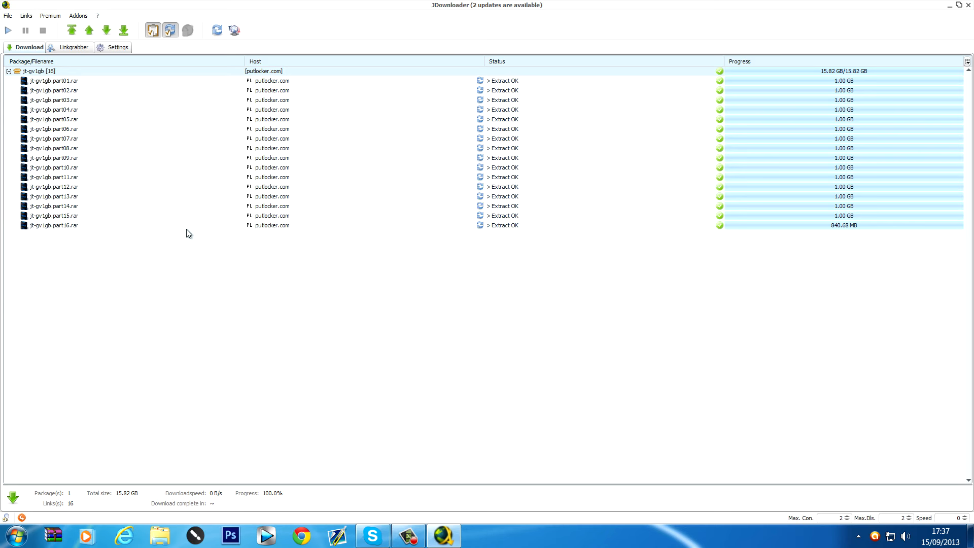
{"action": "mouse_move", "coordinate": [547, 190]}
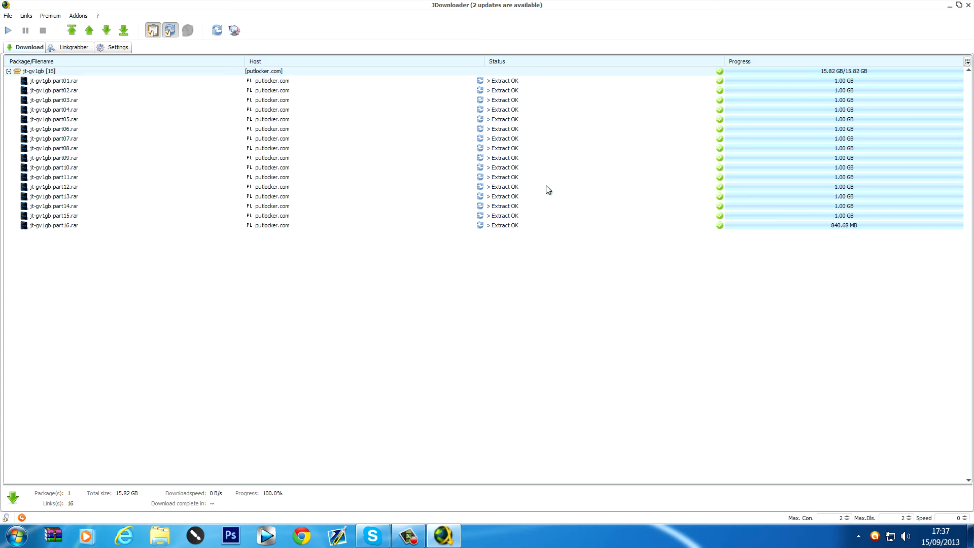
- Close JDownloader now that all 16 parts show Extract OK at 100%
{"action": "left_click", "coordinate": [955, 5]}
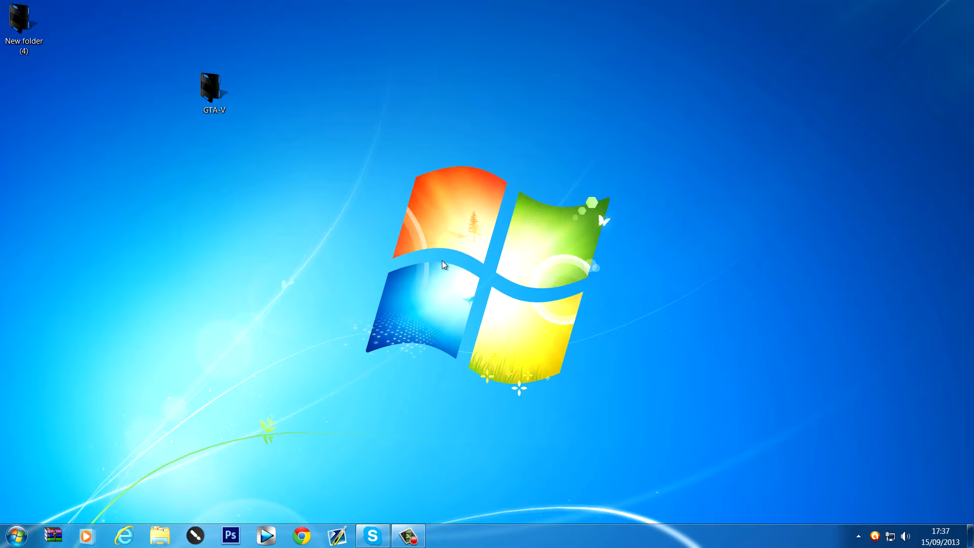
{"action": "double_click", "coordinate": [213, 84]}
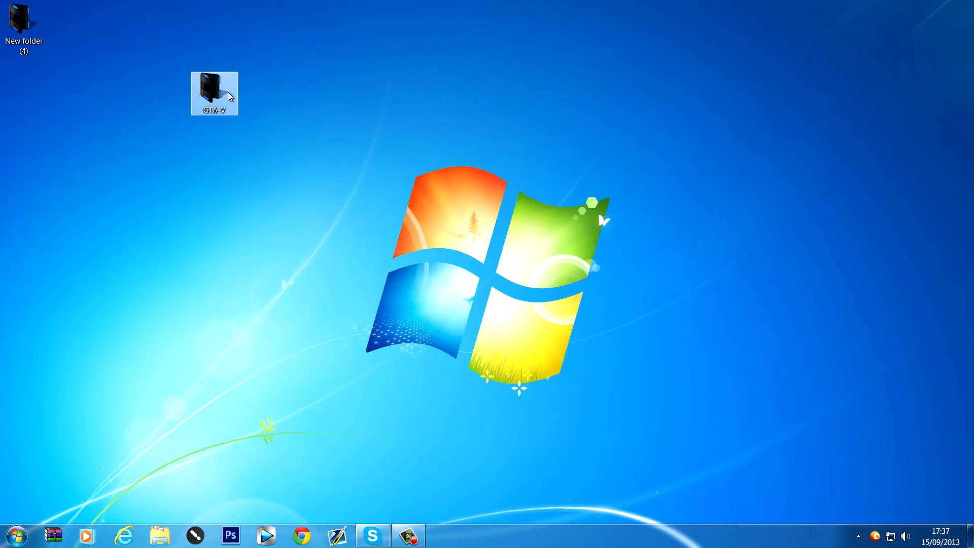
{"action": "double_click", "coordinate": [214, 93]}
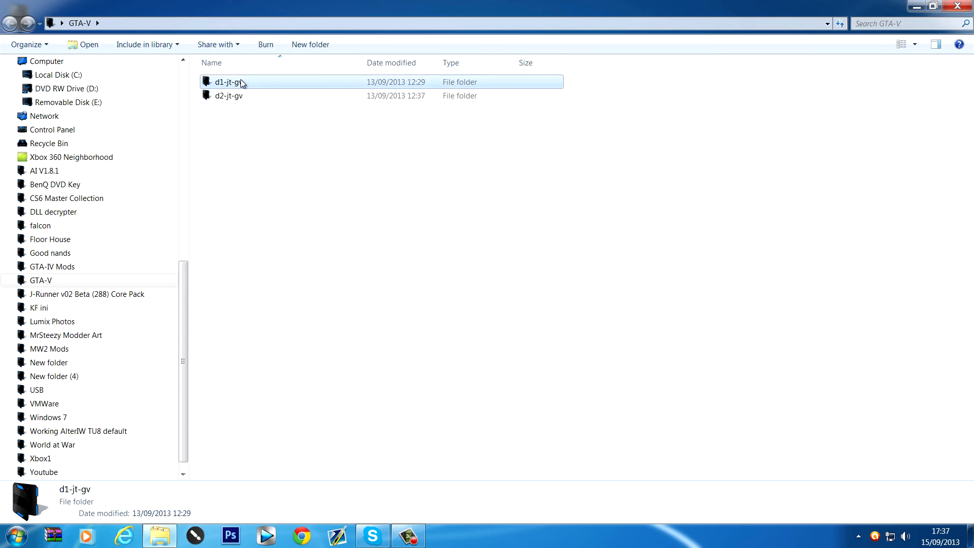
{"action": "left_click", "coordinate": [228, 95]}
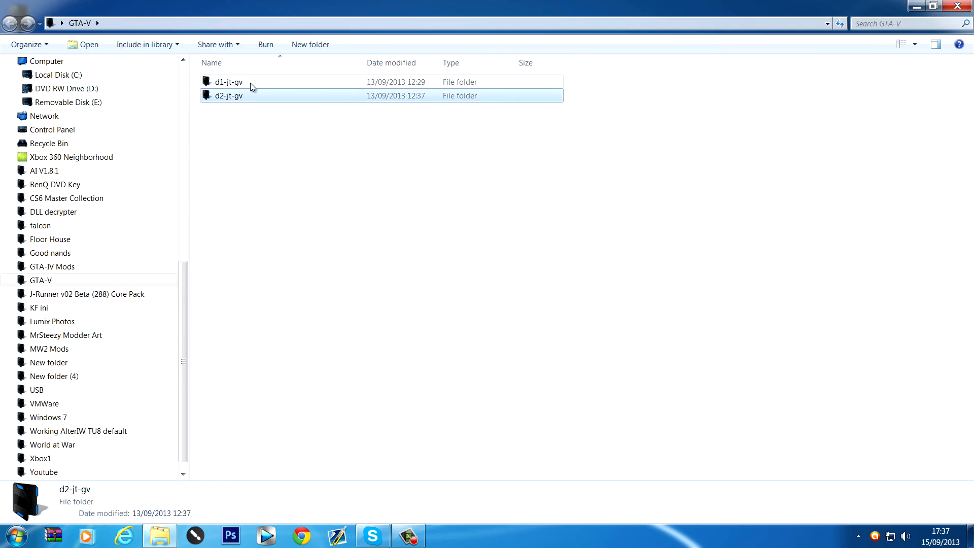
{"action": "double_click", "coordinate": [229, 82]}
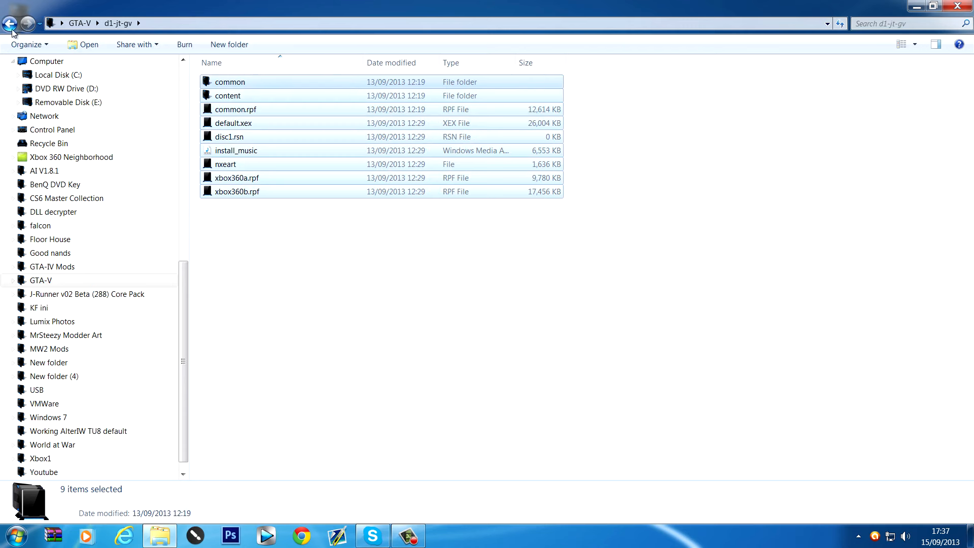
{"action": "left_click", "coordinate": [10, 23]}
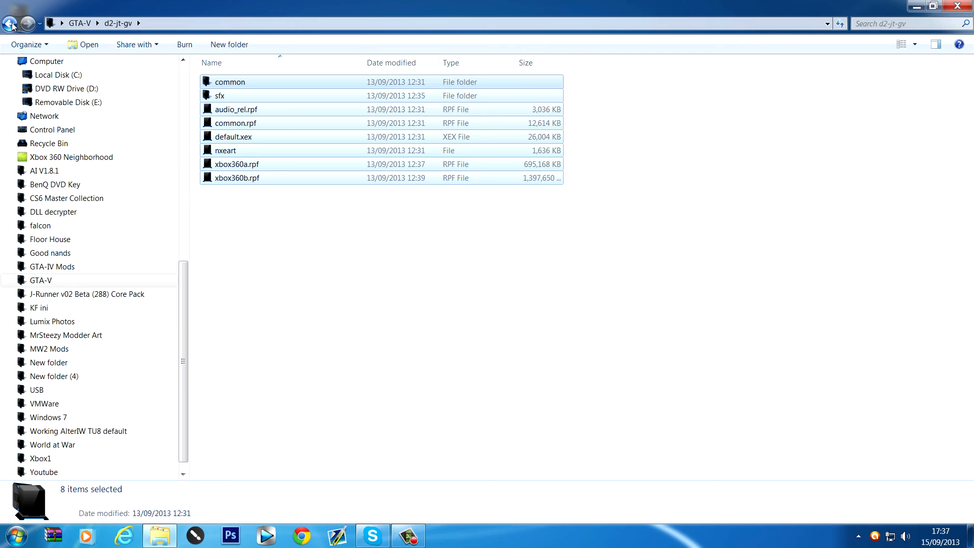
{"action": "left_click", "coordinate": [10, 23]}
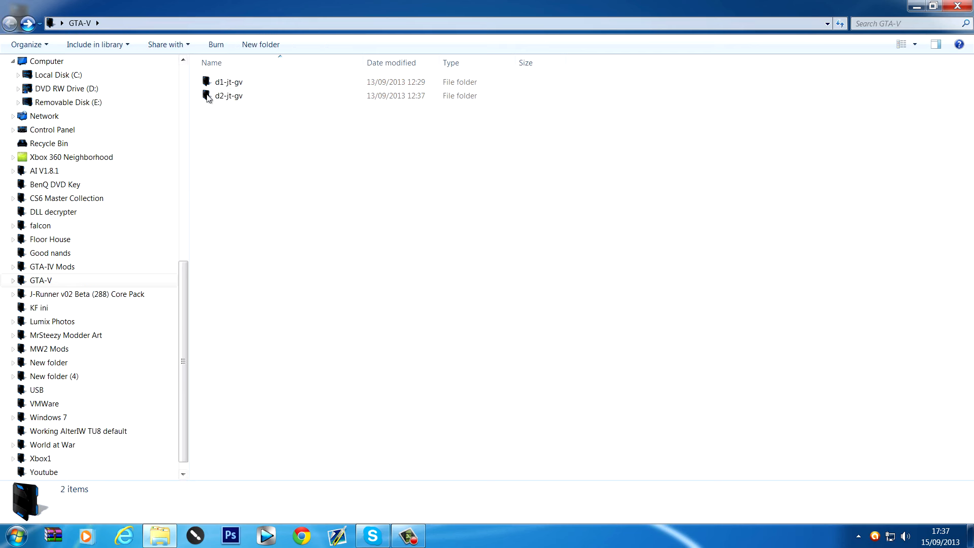
{"action": "left_click", "coordinate": [229, 81]}
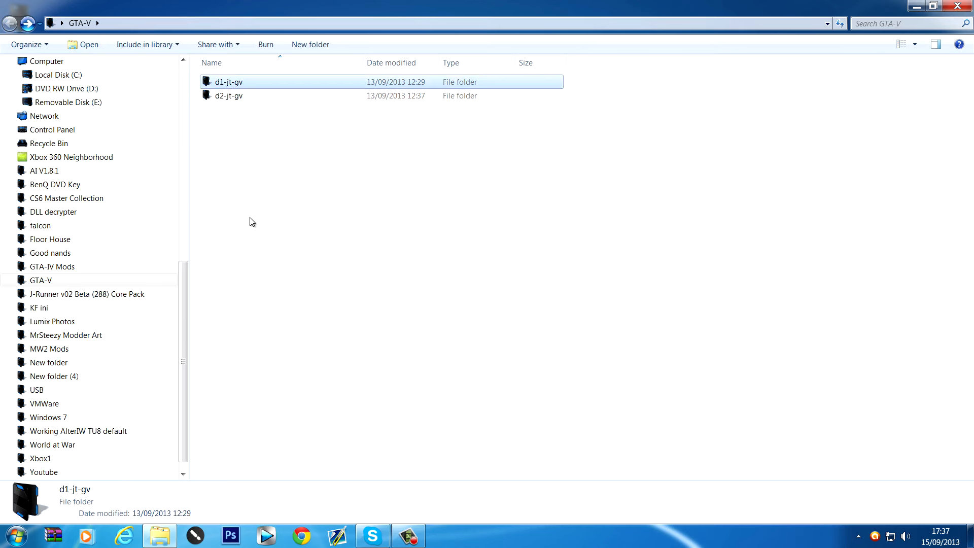
{"action": "mouse_move", "coordinate": [583, 275]}
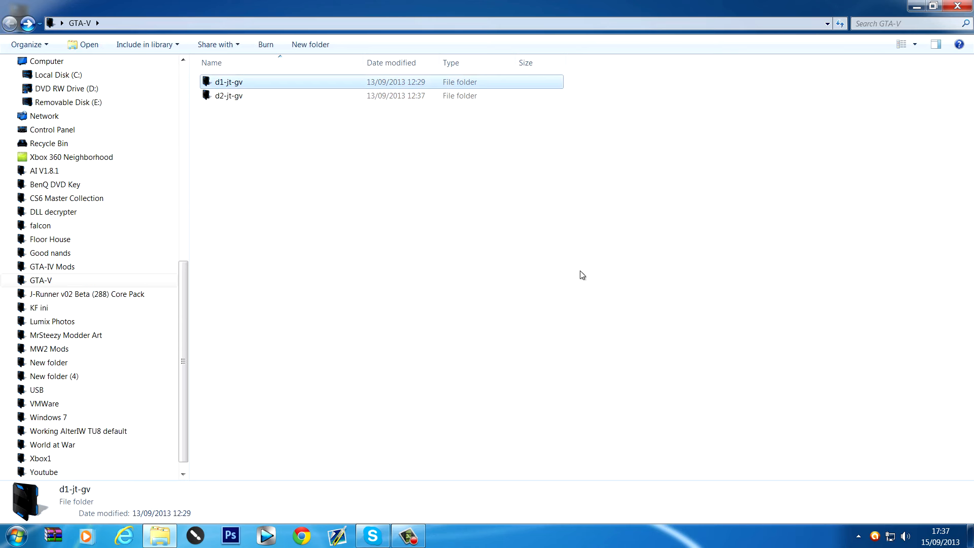
{"action": "left_click", "coordinate": [715, 176]}
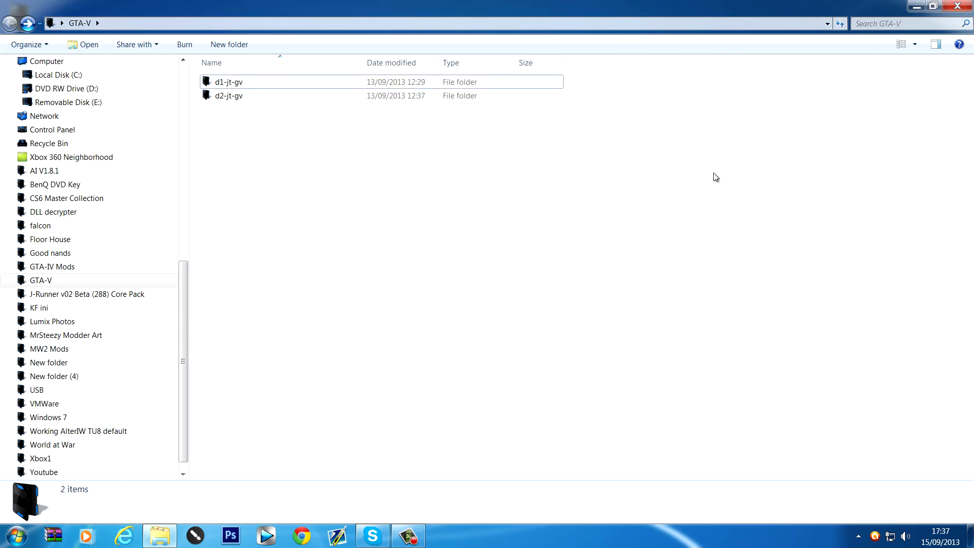
{"action": "left_click", "coordinate": [228, 81]}
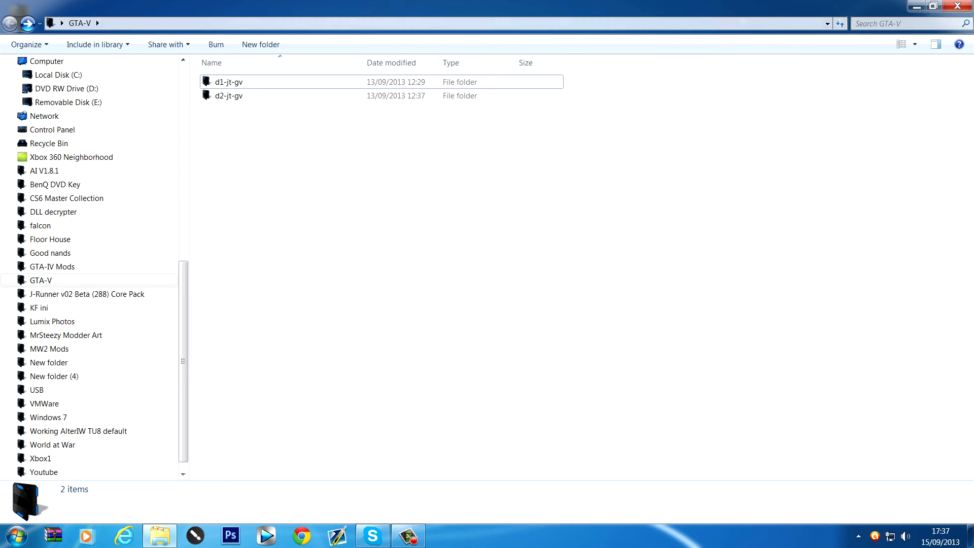
{"action": "left_click", "coordinate": [962, 7]}
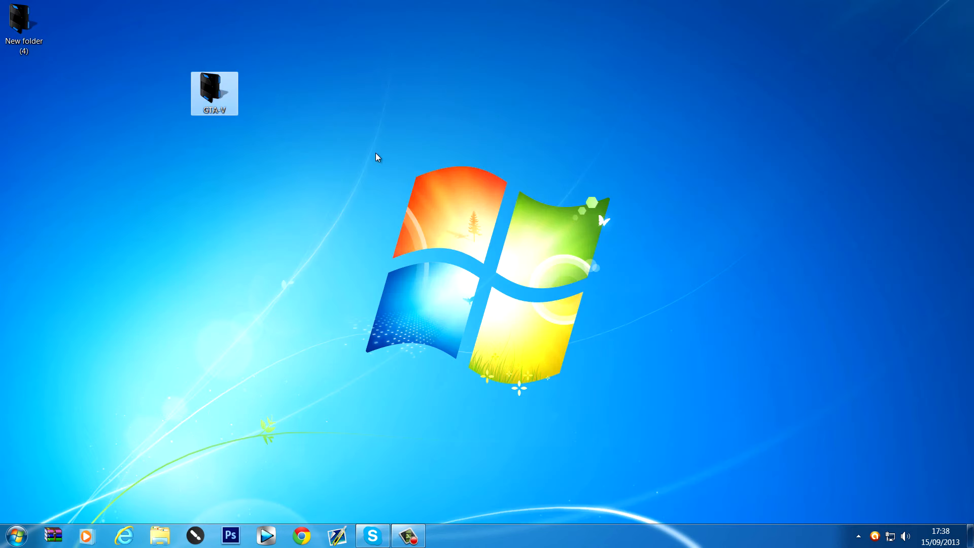
{"action": "mouse_move", "coordinate": [115, 153]}
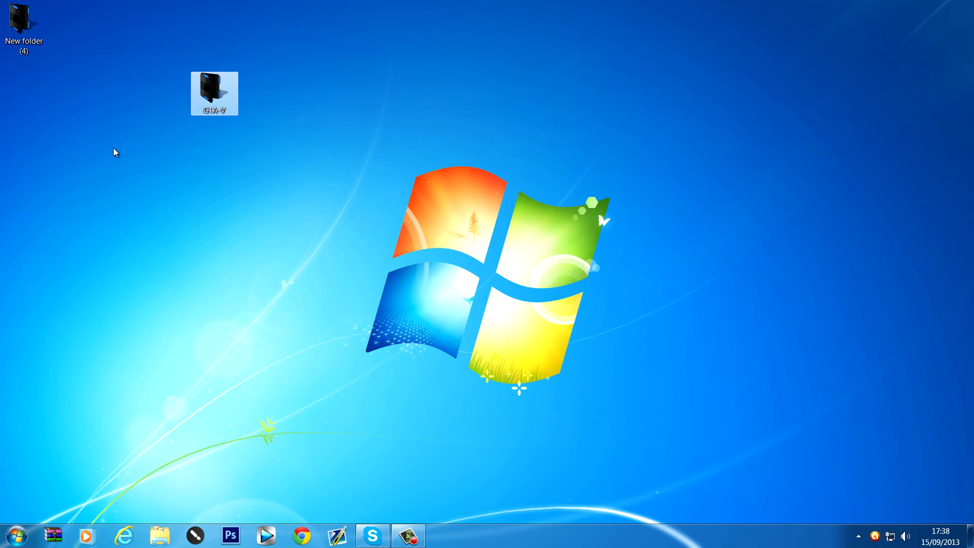
{"action": "mouse_move", "coordinate": [224, 101]}
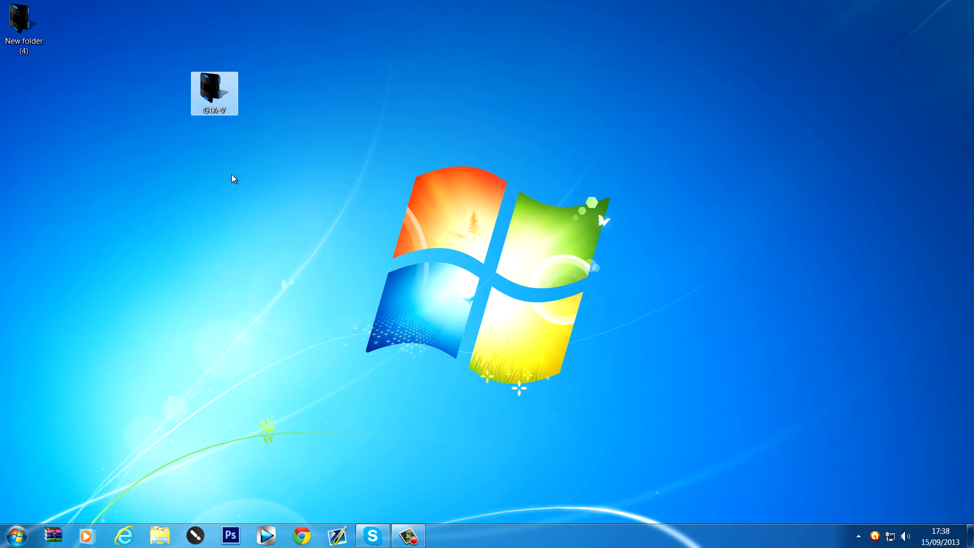
{"action": "mouse_move", "coordinate": [199, 148]}
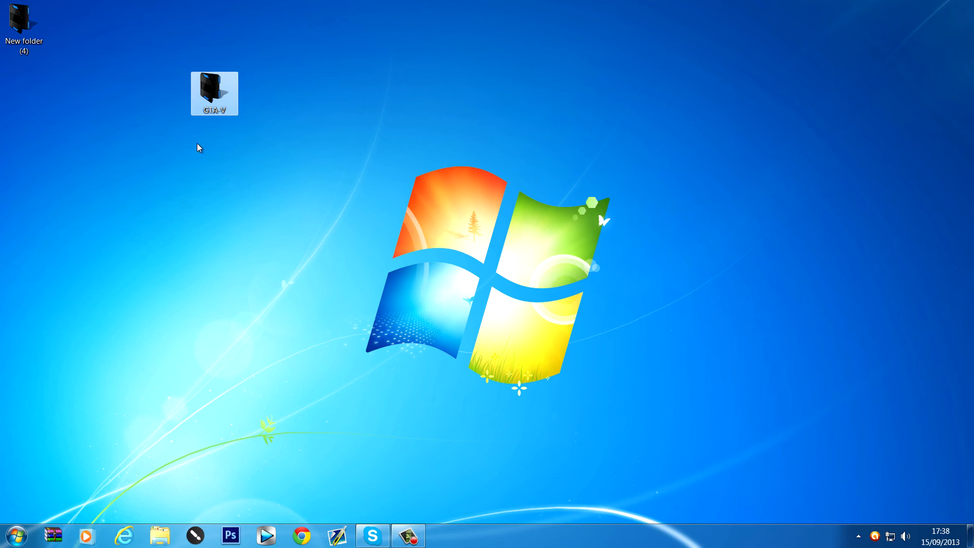
{"action": "mouse_move", "coordinate": [206, 185]}
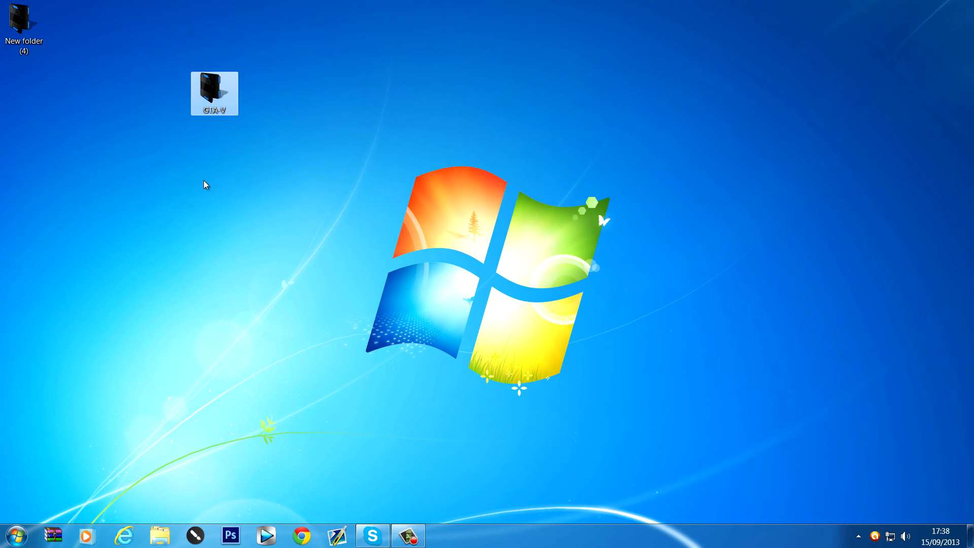
{"action": "mouse_move", "coordinate": [406, 79]}
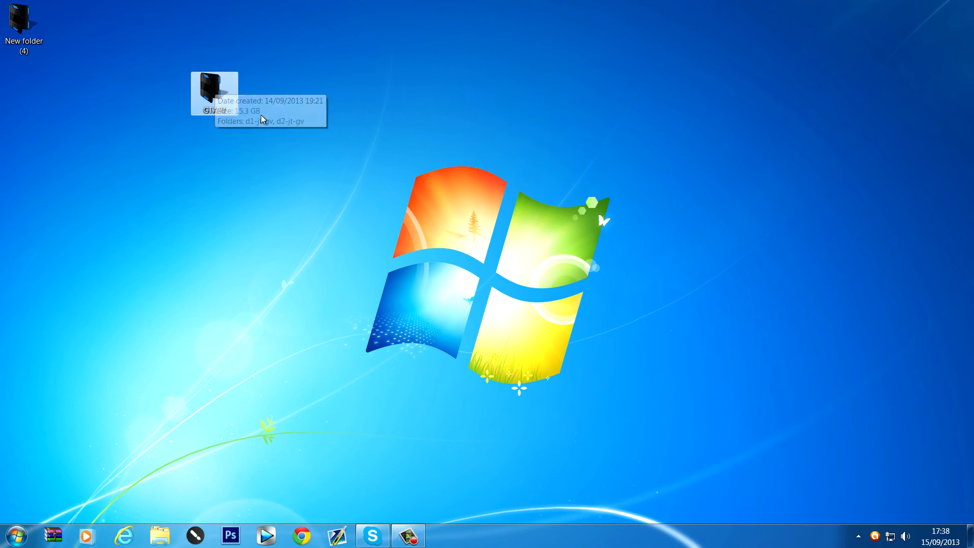
{"action": "mouse_move", "coordinate": [252, 118]}
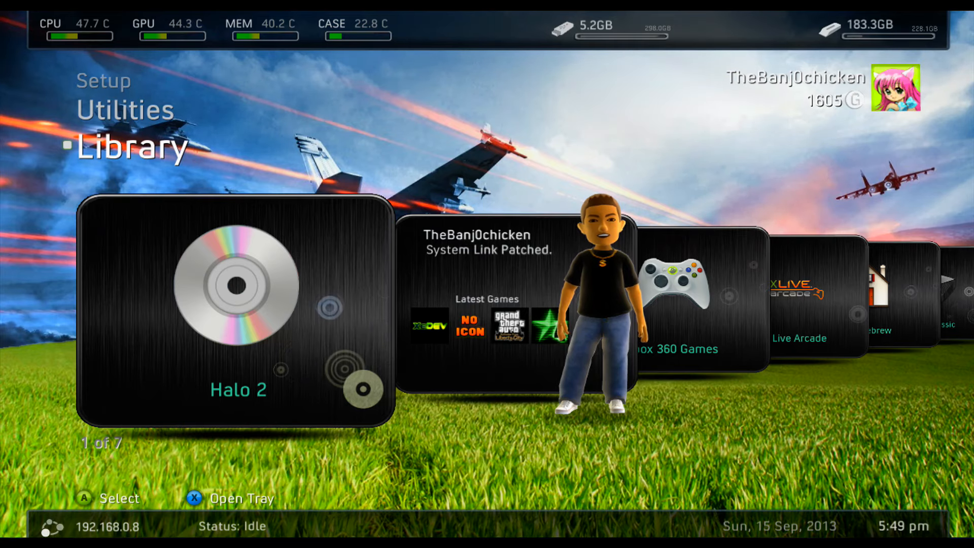
- Move past Xbox 360 Games in Aurora's Library and enter the Homebrew section
{"action": "scroll", "scroll_direction": "right", "scroll_amount": 3}
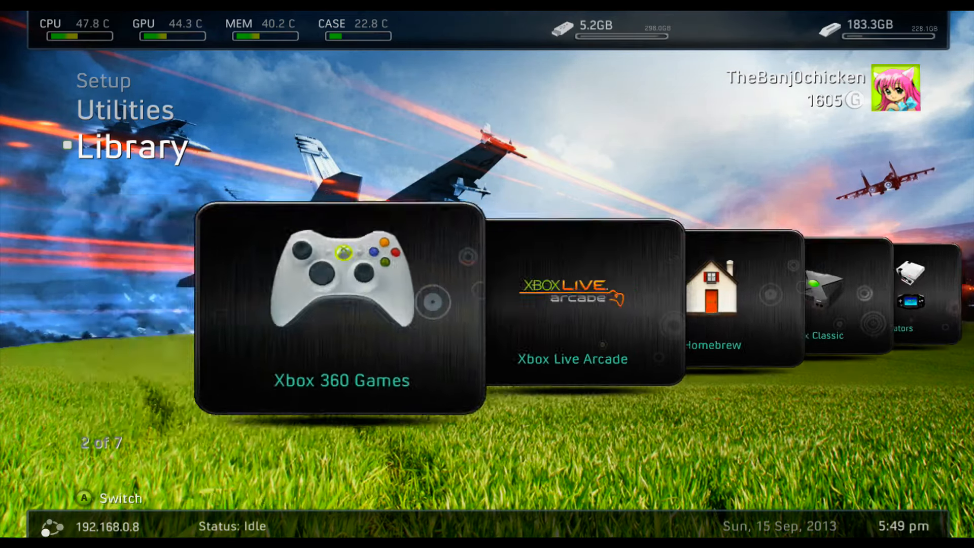
{"action": "scroll", "scroll_direction": "right", "scroll_amount": 3}
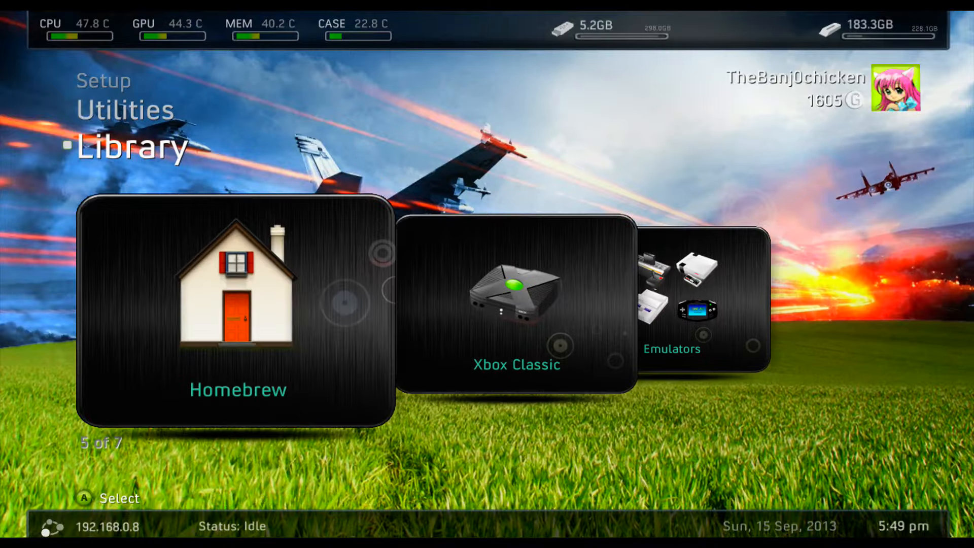
{"action": "left_click", "coordinate": [236, 313]}
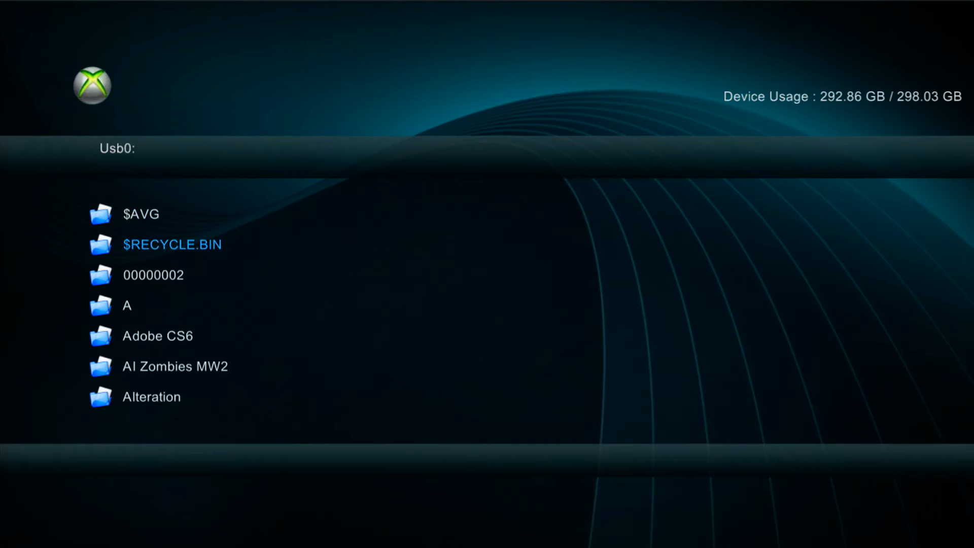
- Browse into Usb0:\GTA-V and enter the disc 1 folder d1-jt-gv
{"action": "scroll", "scroll_direction": "down", "scroll_amount": 3}
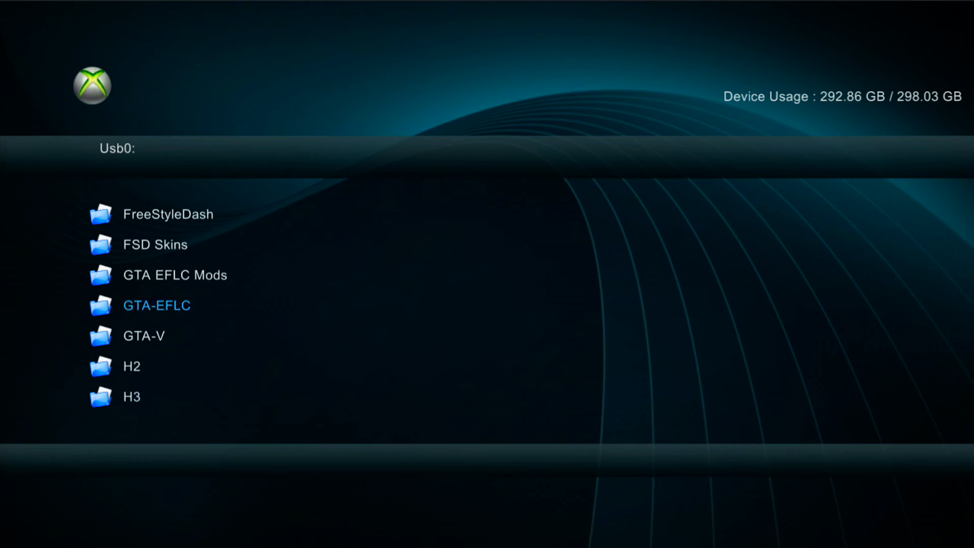
{"action": "left_click", "coordinate": [143, 336]}
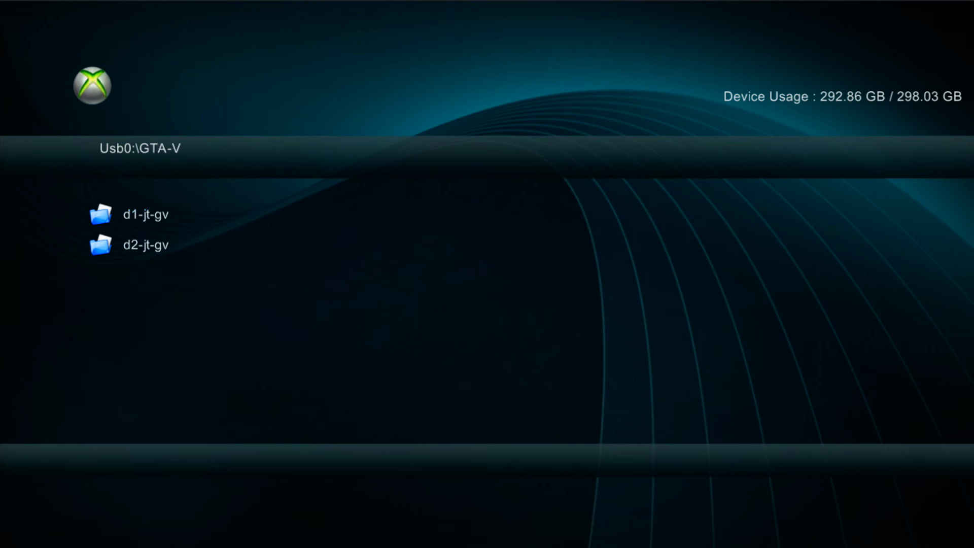
{"action": "left_click", "coordinate": [145, 244]}
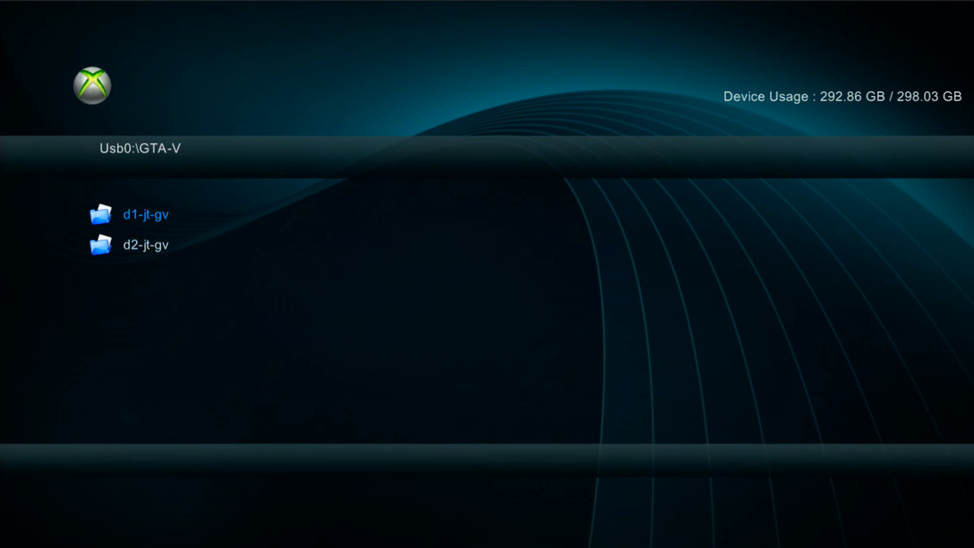
{"action": "double_click", "coordinate": [144, 214]}
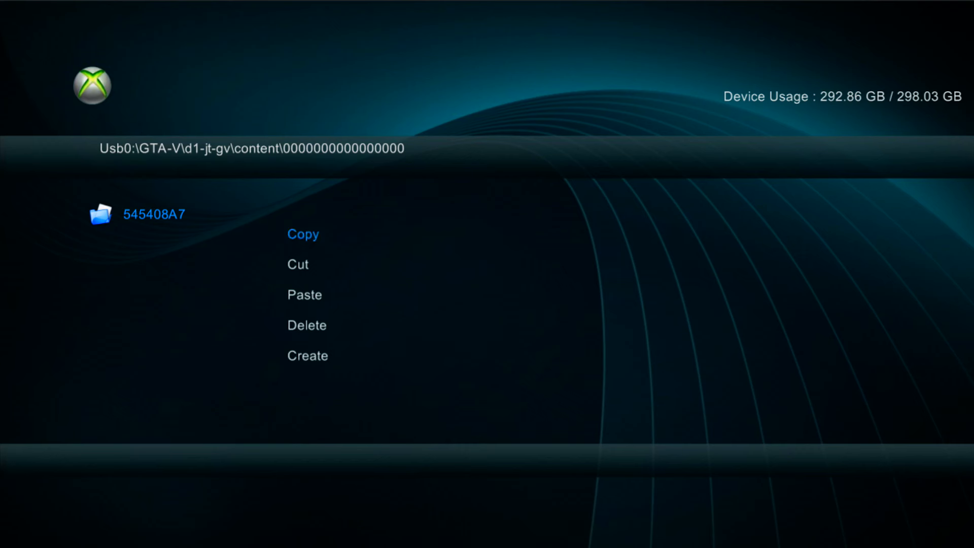
- Copy the 545408A7 folder and switch the device to Hdd1
{"action": "left_click", "coordinate": [303, 235]}
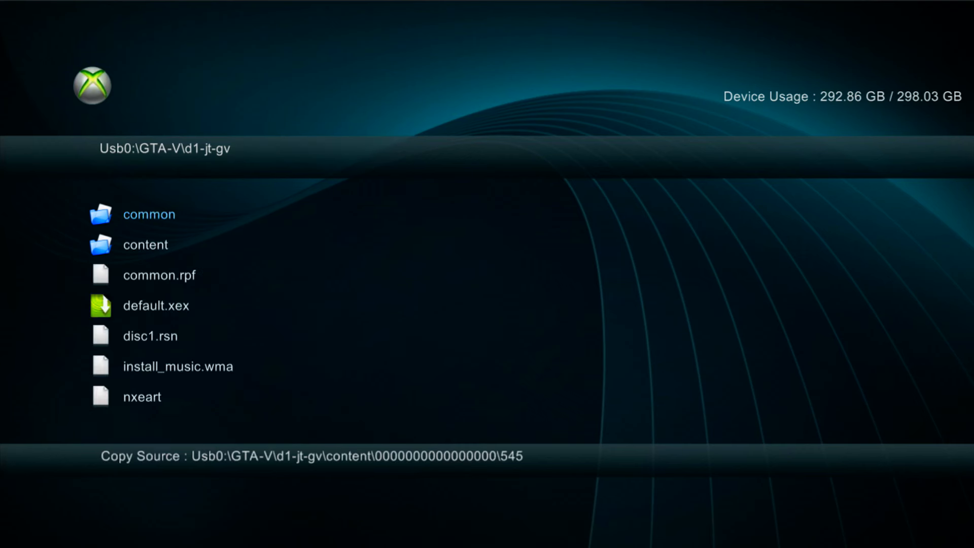
{"action": "key", "text": "Backspace"}
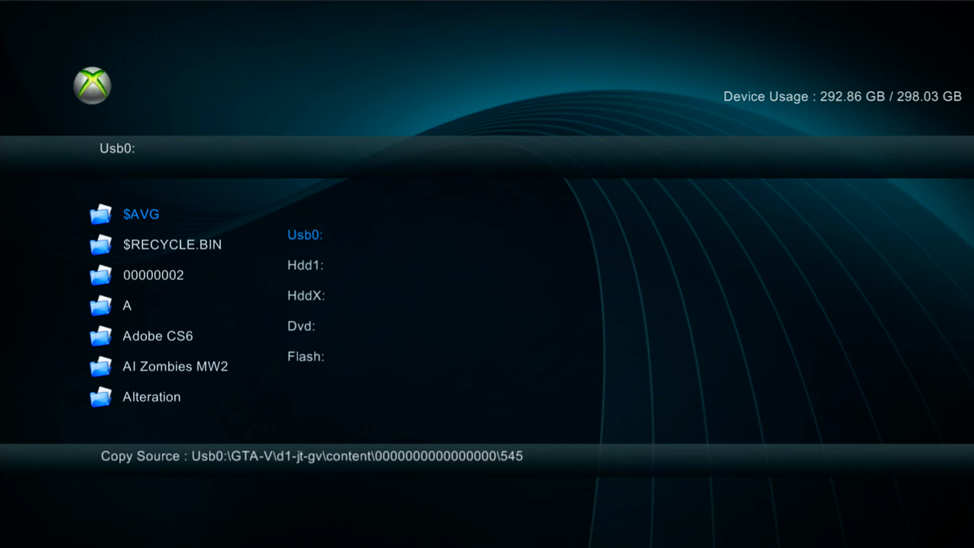
{"action": "left_click", "coordinate": [304, 265]}
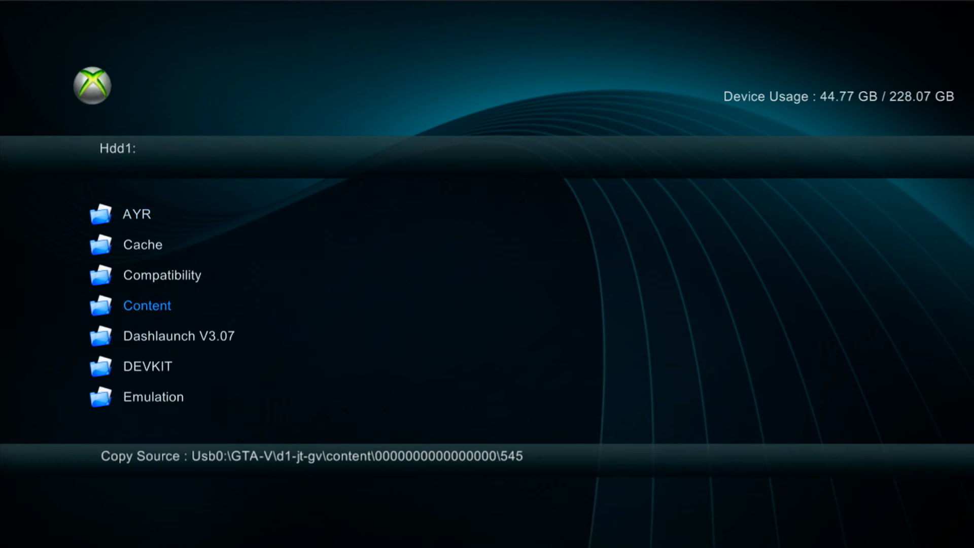
{"action": "left_click", "coordinate": [146, 305]}
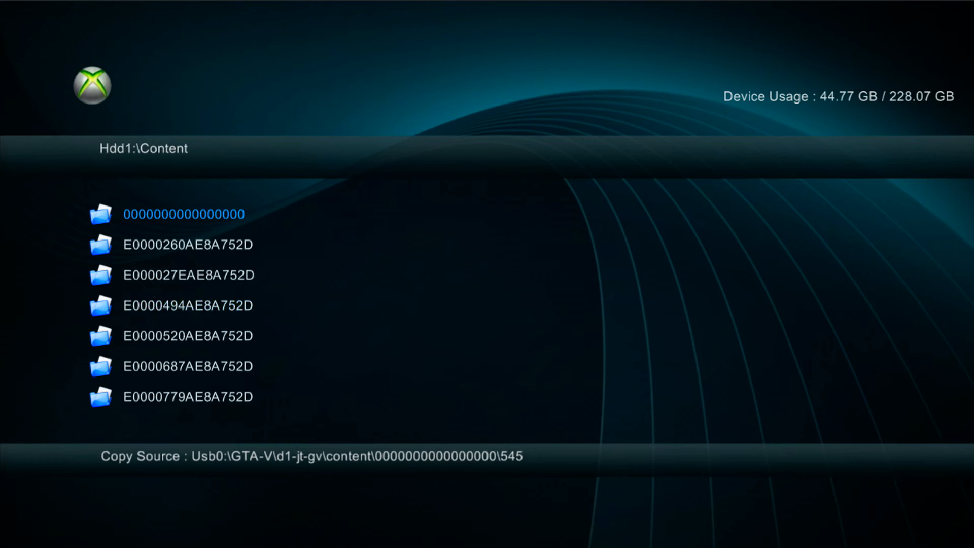
{"action": "left_click", "coordinate": [182, 214]}
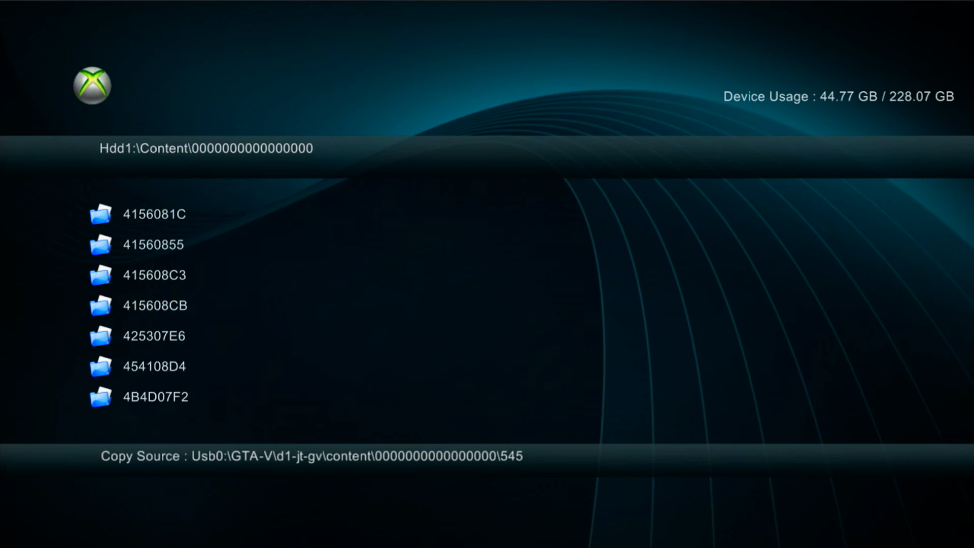
{"action": "right_click", "coordinate": [155, 214]}
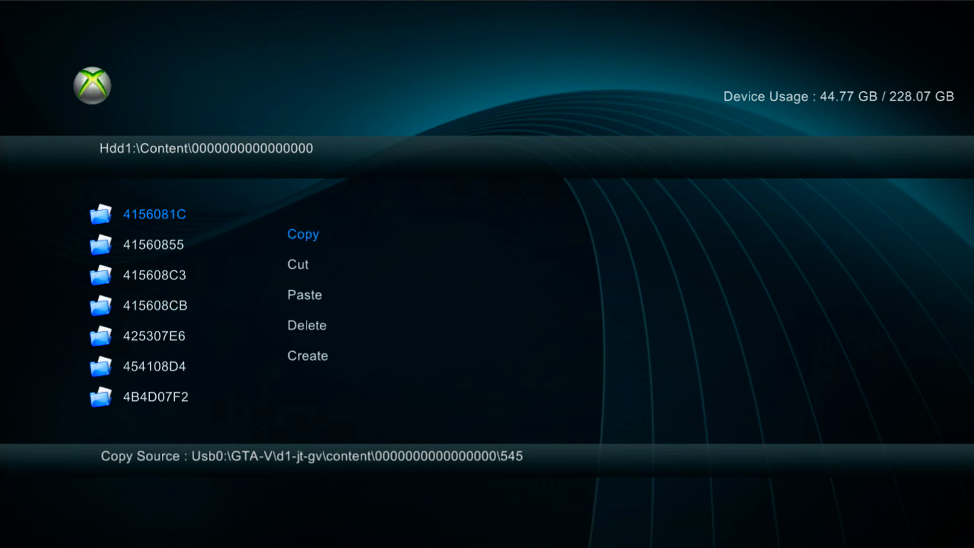
{"action": "left_click", "coordinate": [304, 295]}
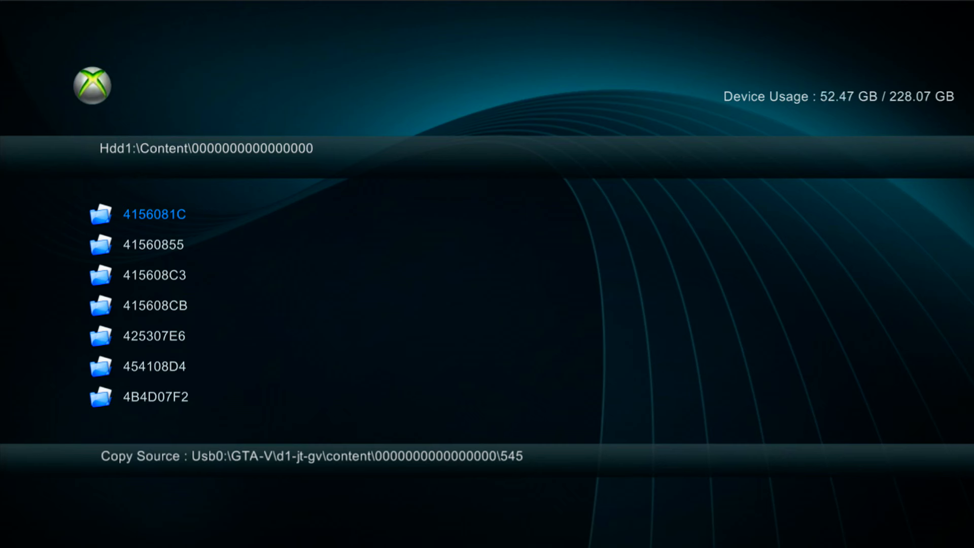
- Confirm 545408A7 is listed, then go back up to the Hdd1 root
{"action": "key", "text": "Down"}
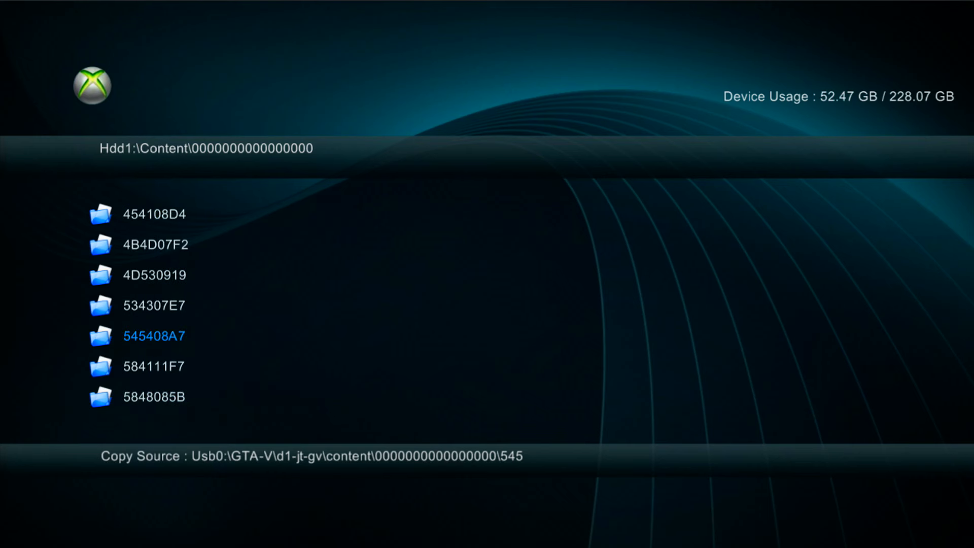
{"action": "left_click", "coordinate": [153, 336]}
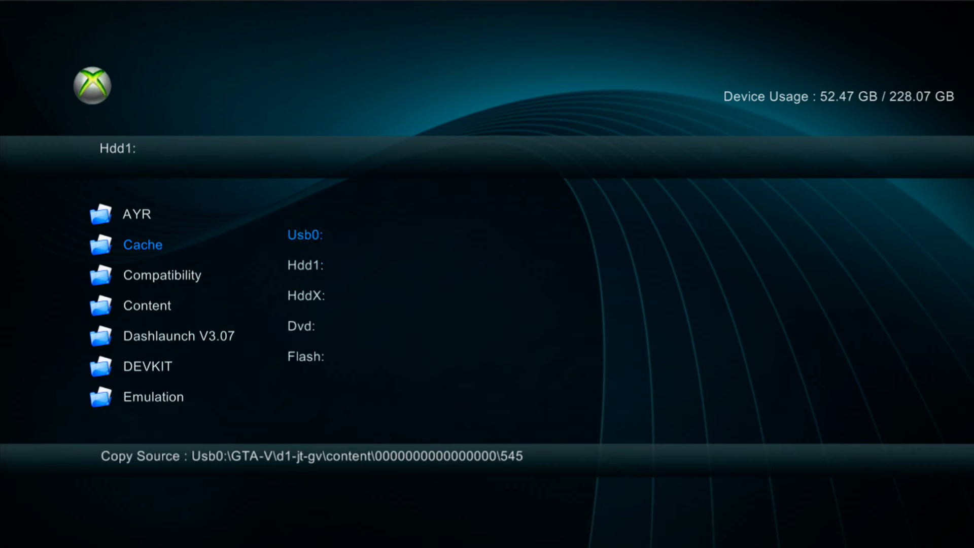
- Look inside Usb0:\GTA-V\d2-jt-gv for default.xex, then return to the GTA-V folder
{"action": "left_click", "coordinate": [304, 235]}
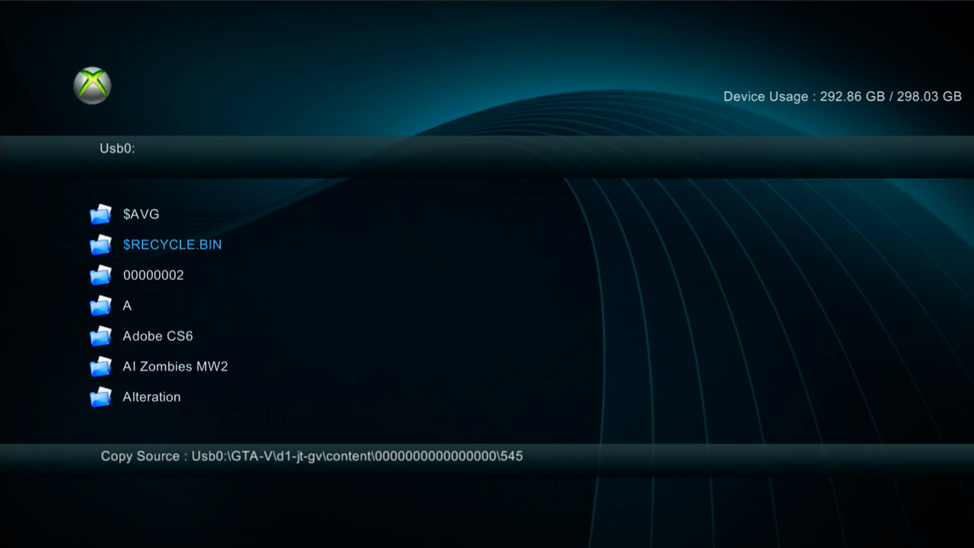
{"action": "scroll", "scroll_direction": "down", "scroll_amount": 3}
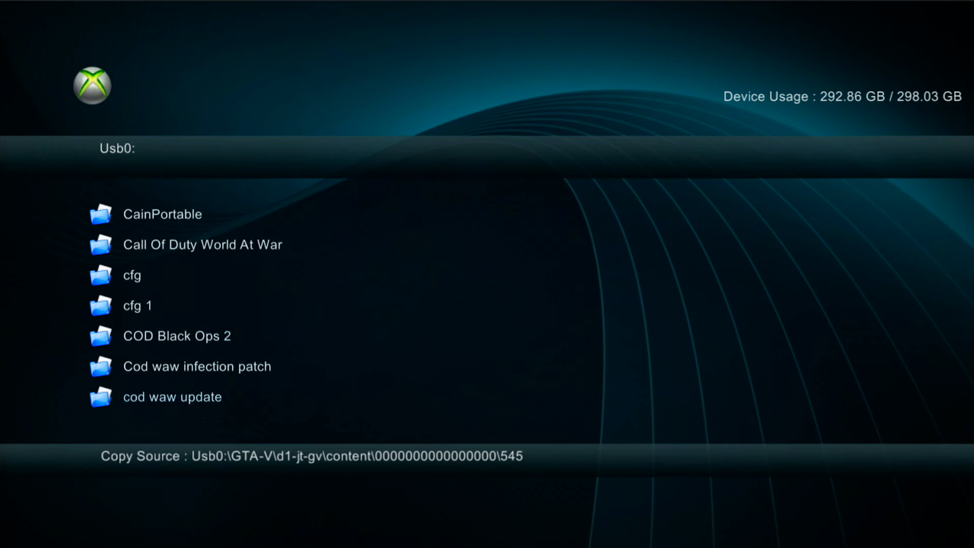
{"action": "scroll", "scroll_direction": "down", "scroll_amount": 3}
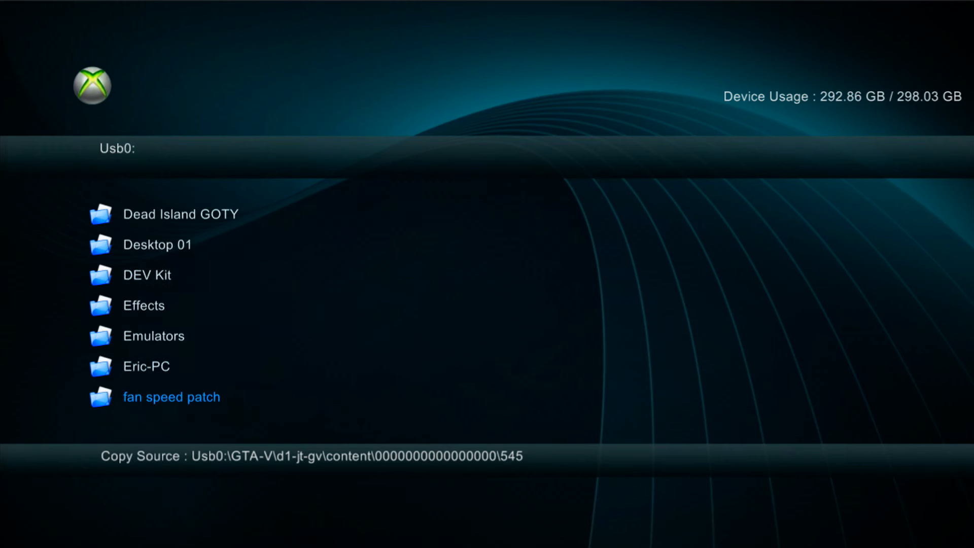
{"action": "scroll", "scroll_direction": "down", "scroll_amount": 3}
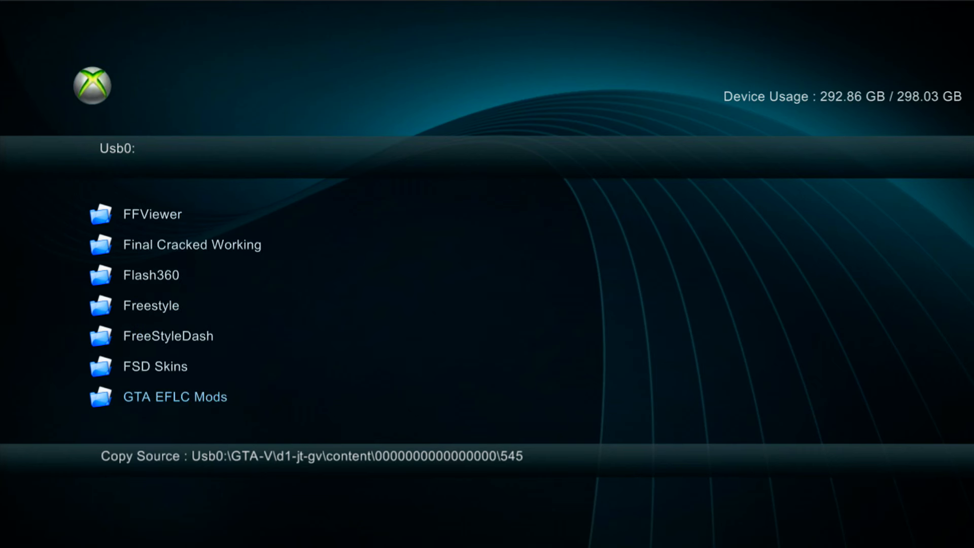
{"action": "scroll", "scroll_direction": "down", "scroll_amount": 3}
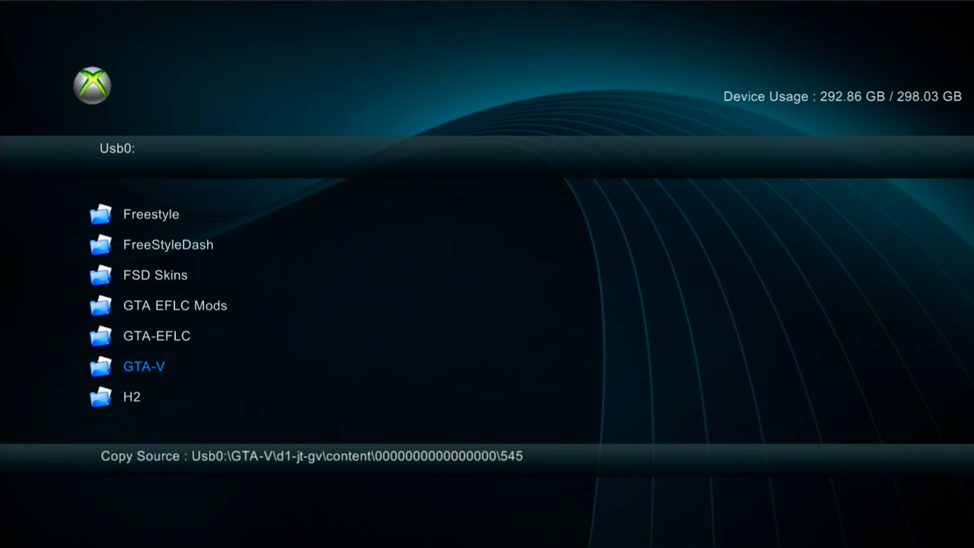
{"action": "left_click", "coordinate": [145, 366]}
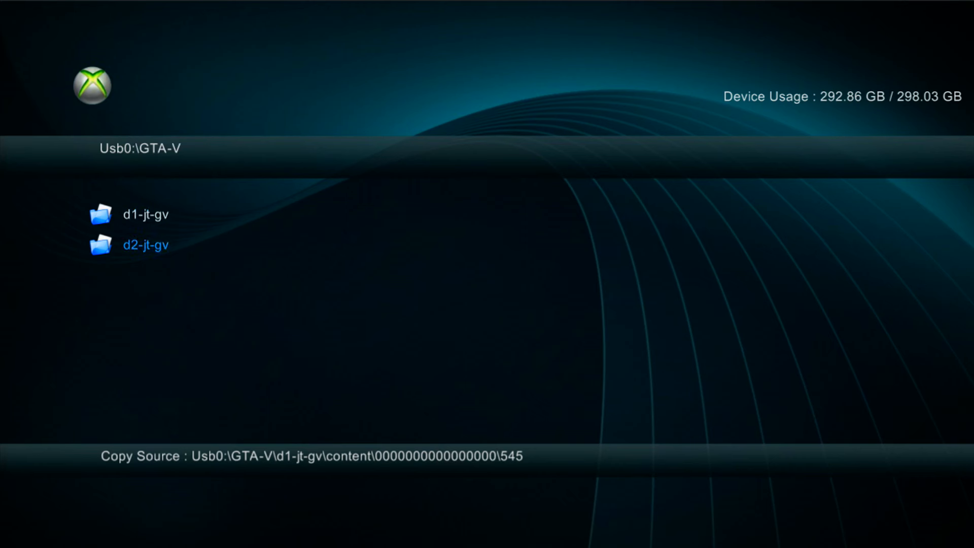
{"action": "left_click", "coordinate": [144, 244]}
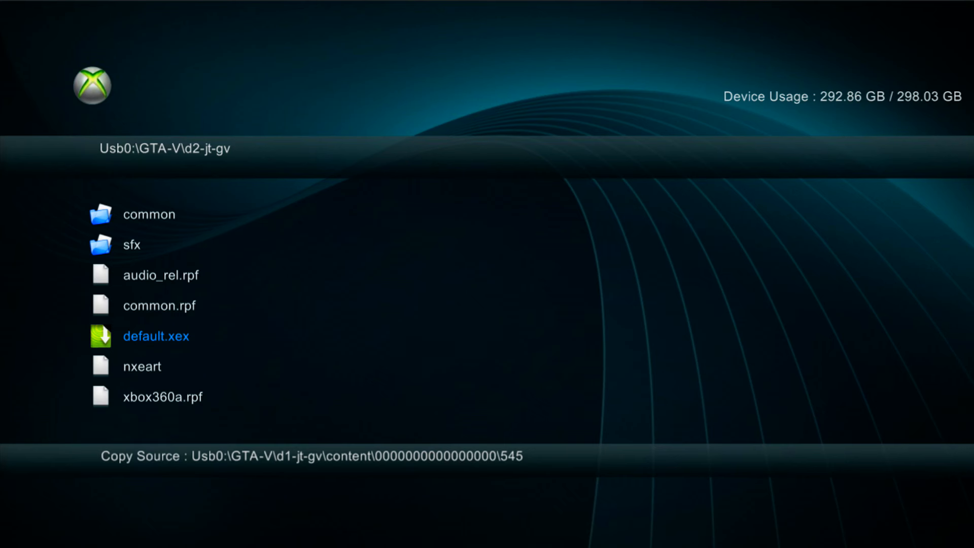
{"action": "key", "text": "Backspace"}
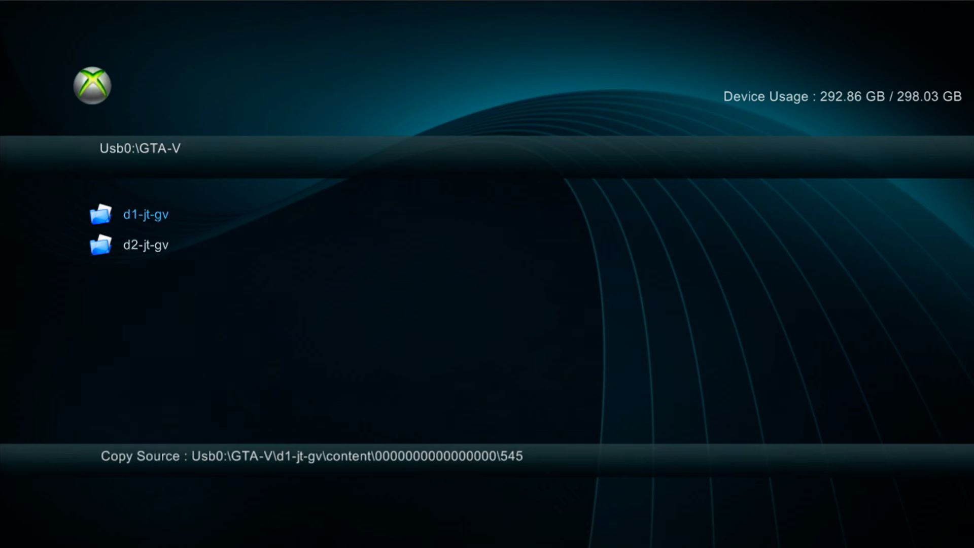